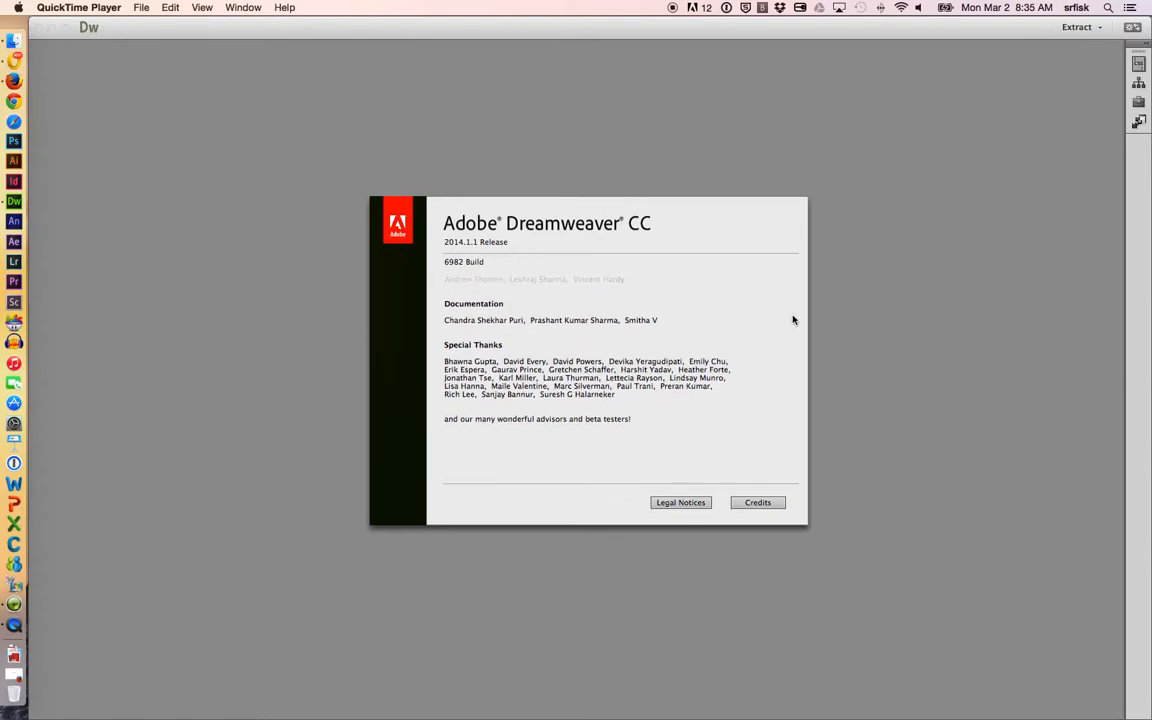
- Dismiss the About Dreamweaver splash and reach the File menu for a new document
{"action": "left_click", "coordinate": [124, 8]}
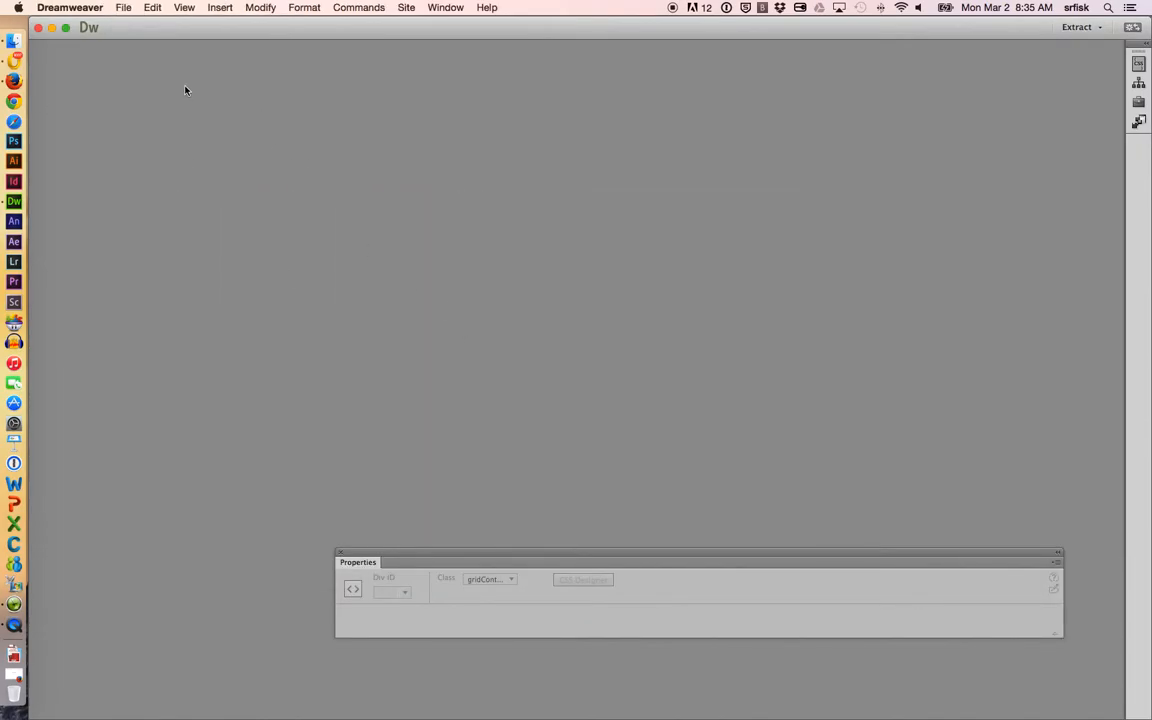
{"action": "left_click", "coordinate": [124, 8]}
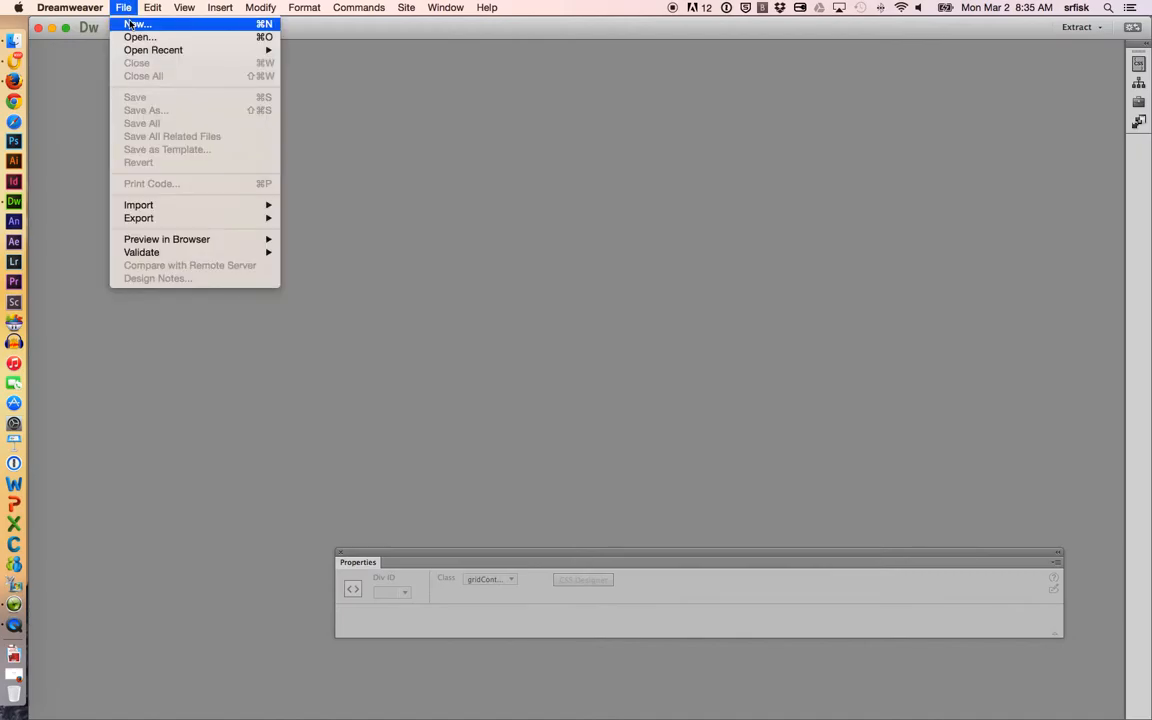
- Begin a new document, choosing Fluid Grid Layout with 4/8/12 mobile, tablet, desktop columns
{"action": "left_click", "coordinate": [136, 24]}
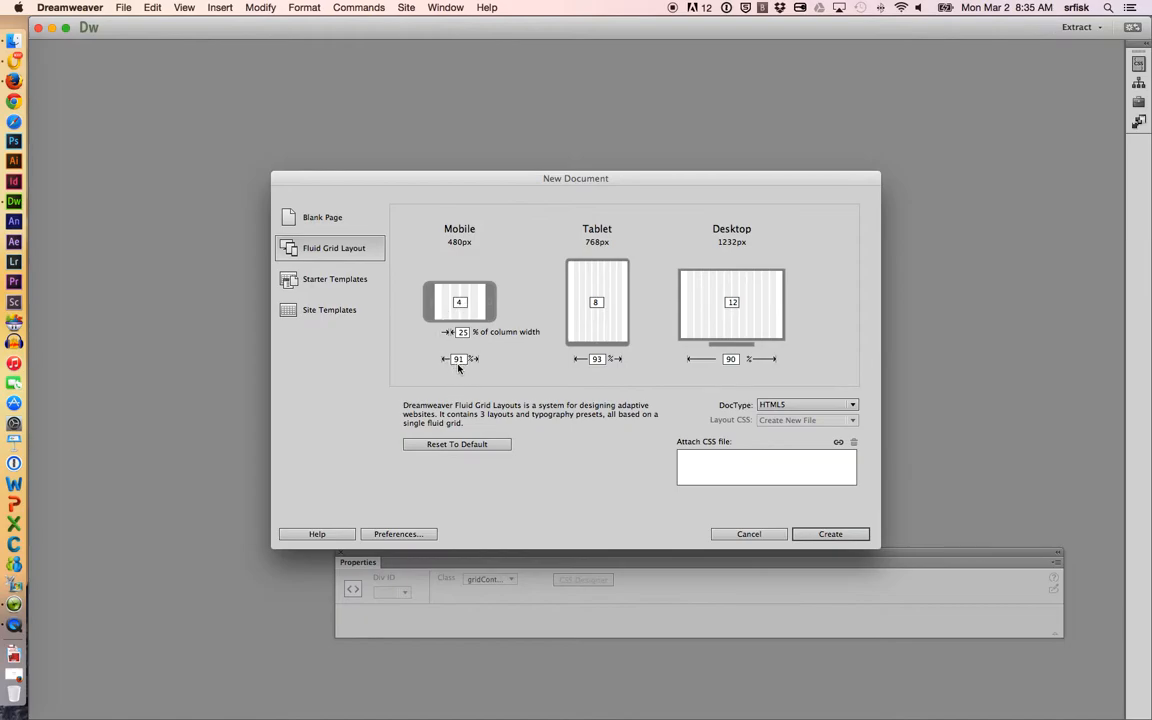
{"action": "mouse_move", "coordinate": [650, 368]}
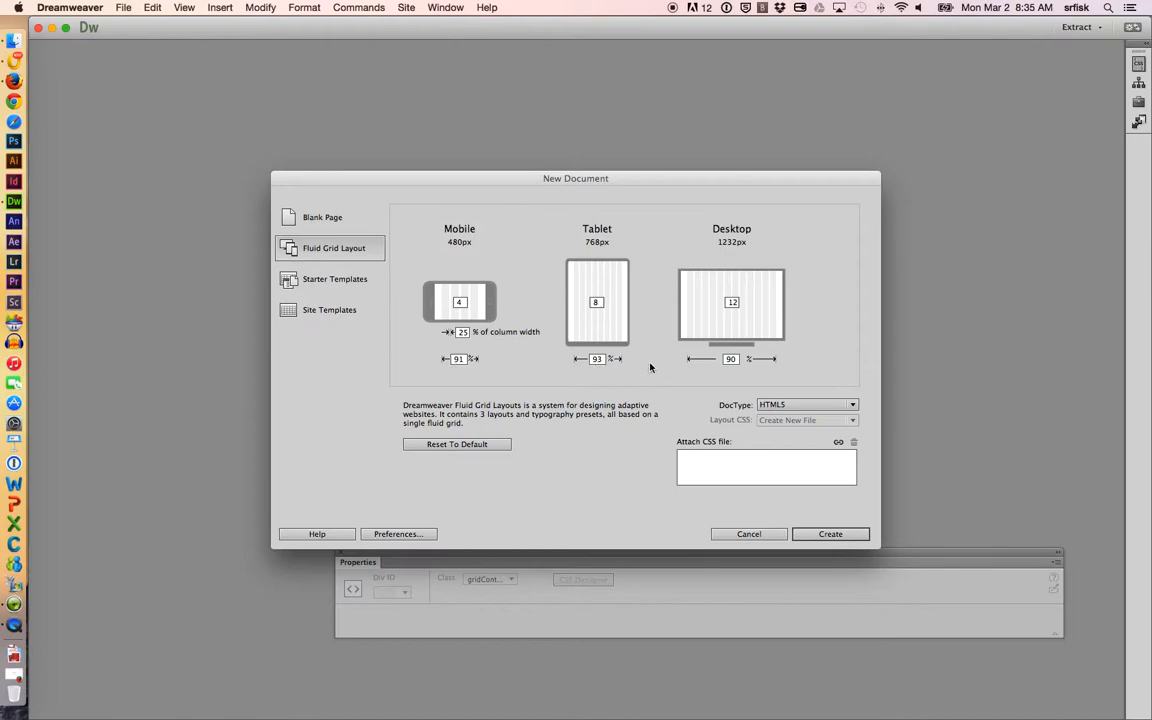
{"action": "mouse_move", "coordinate": [730, 228]}
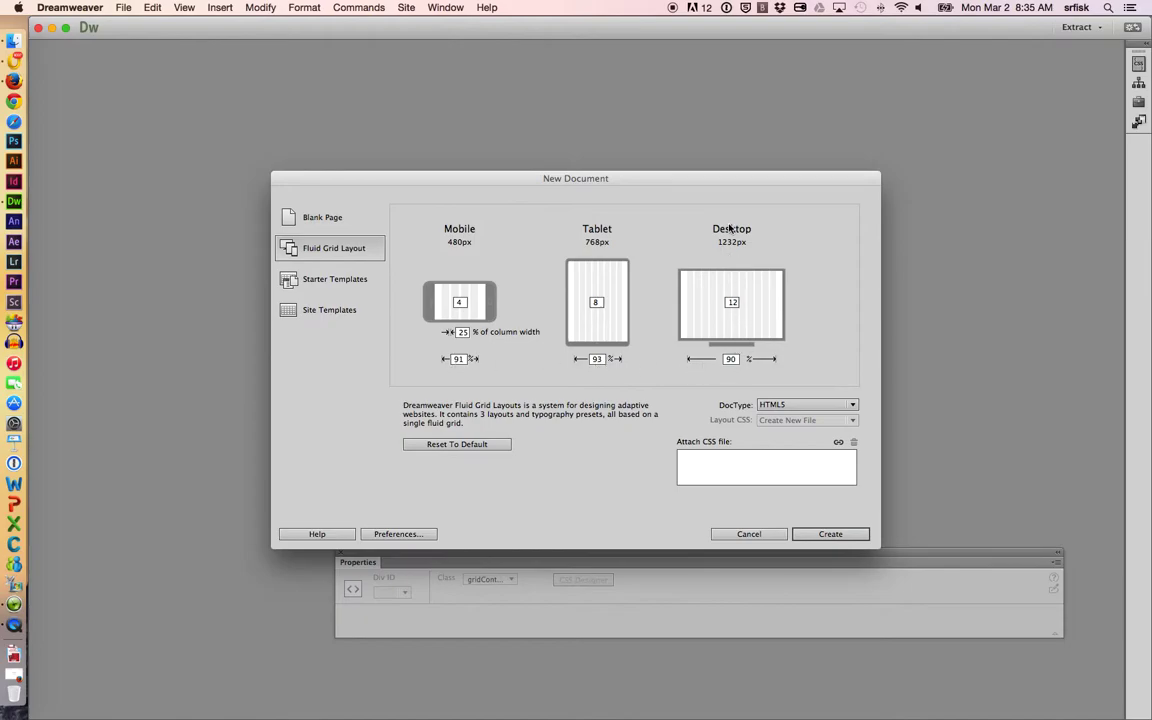
{"action": "mouse_move", "coordinate": [490, 296]}
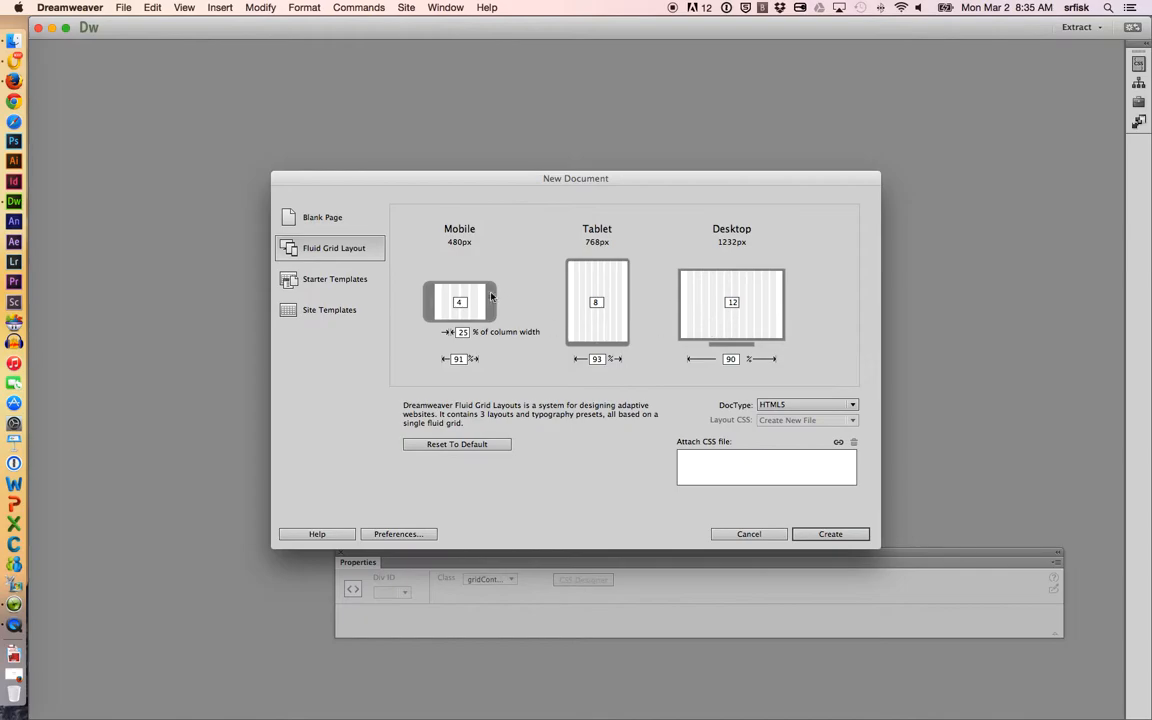
{"action": "mouse_move", "coordinate": [464, 302]}
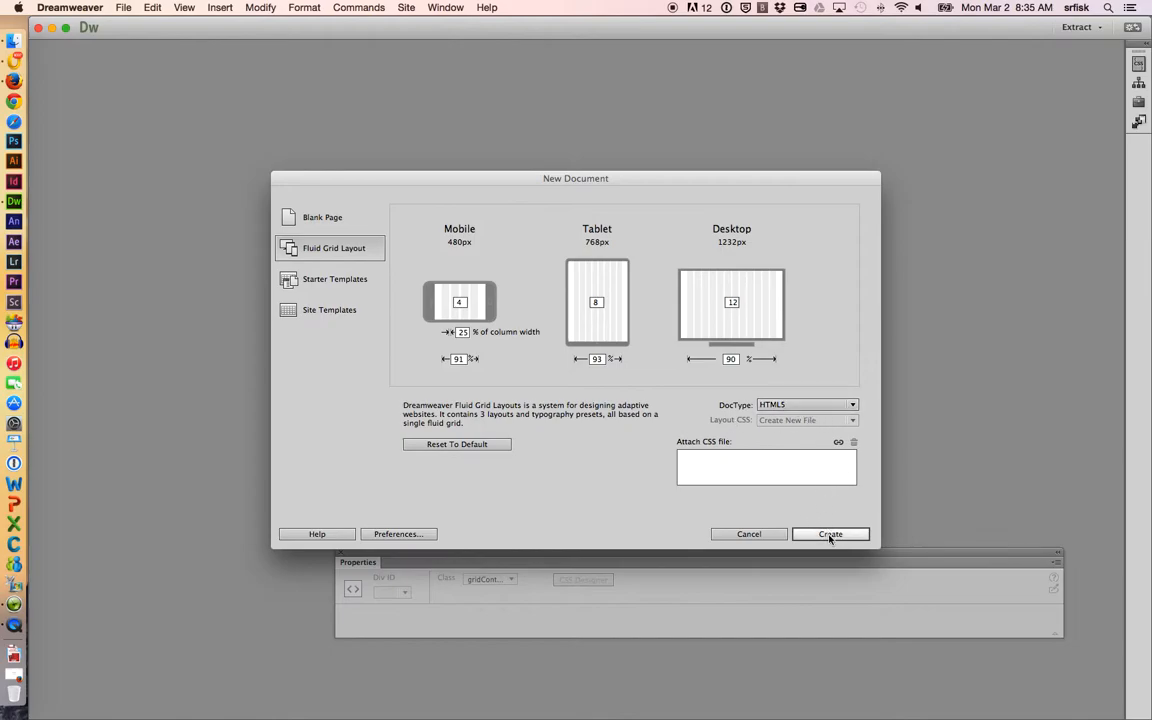
- Create the fluid grid page and save its stylesheet as stylesheettest.css in the websites folder
{"action": "left_click", "coordinate": [830, 532]}
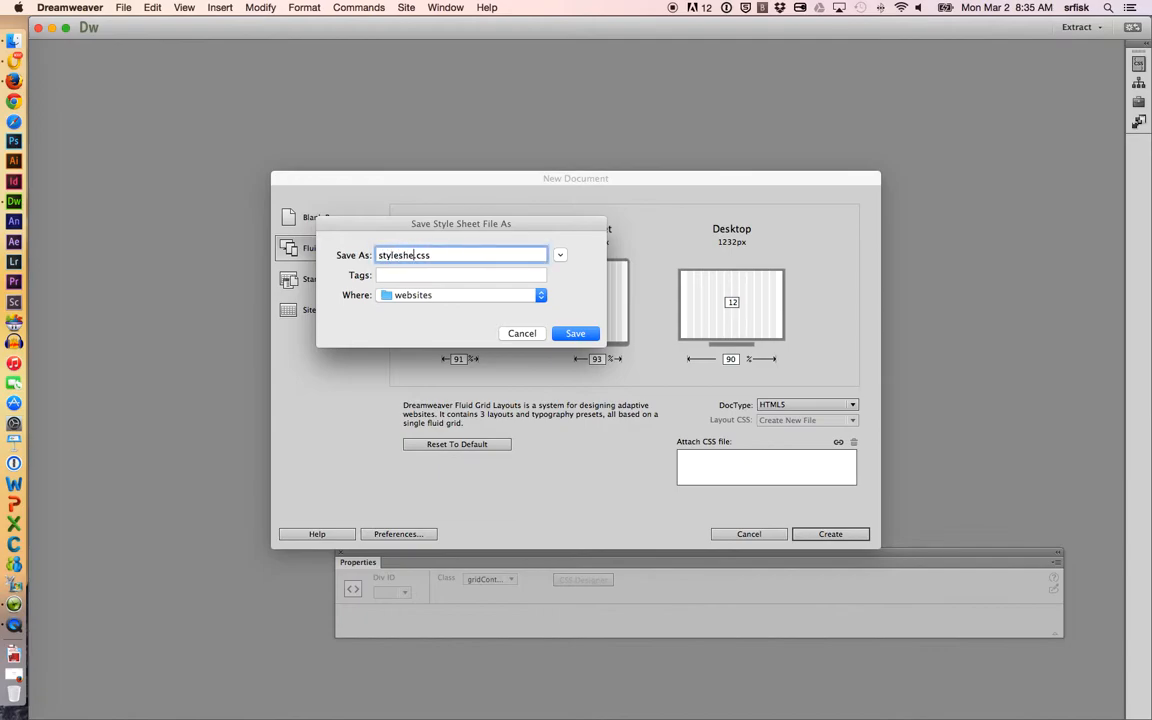
{"action": "type", "text": "test"}
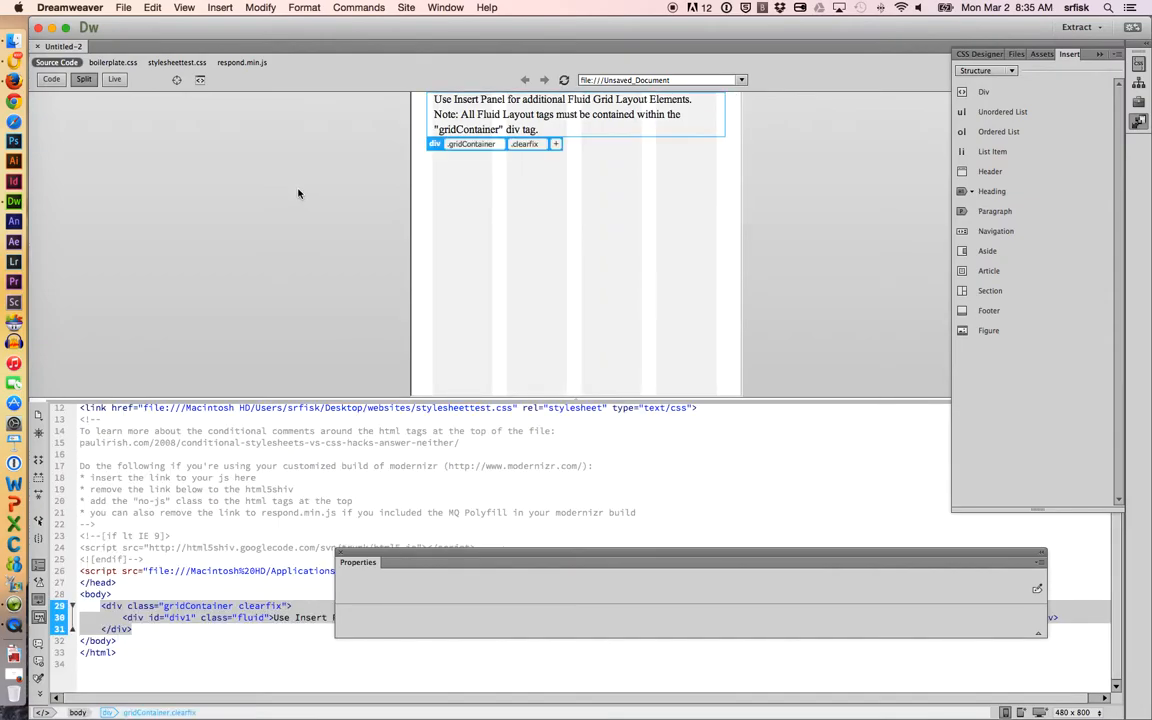
{"action": "mouse_move", "coordinate": [298, 222]}
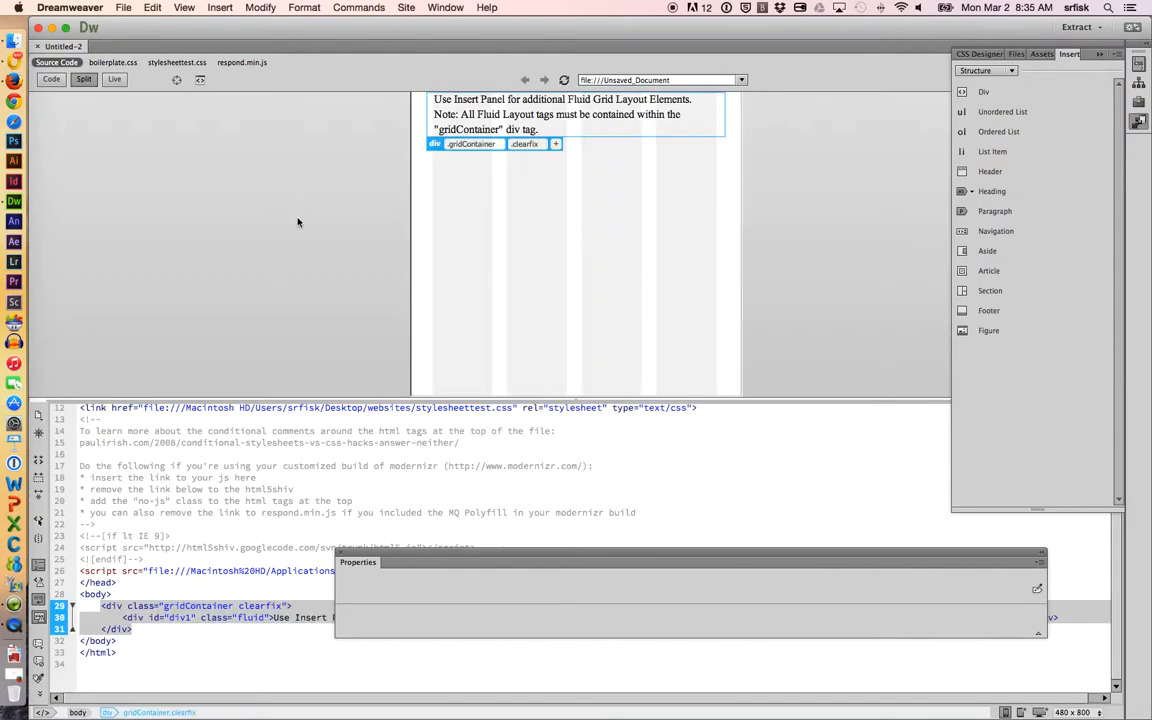
{"action": "left_click", "coordinate": [580, 120]}
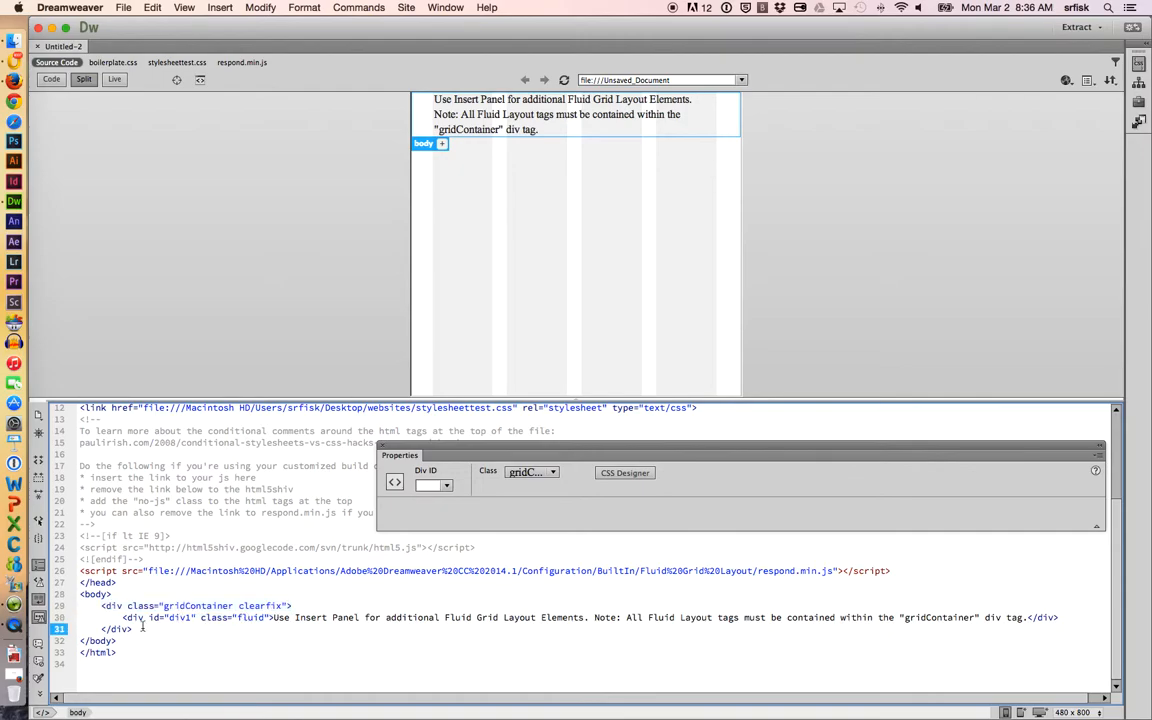
{"action": "left_click", "coordinate": [200, 604]}
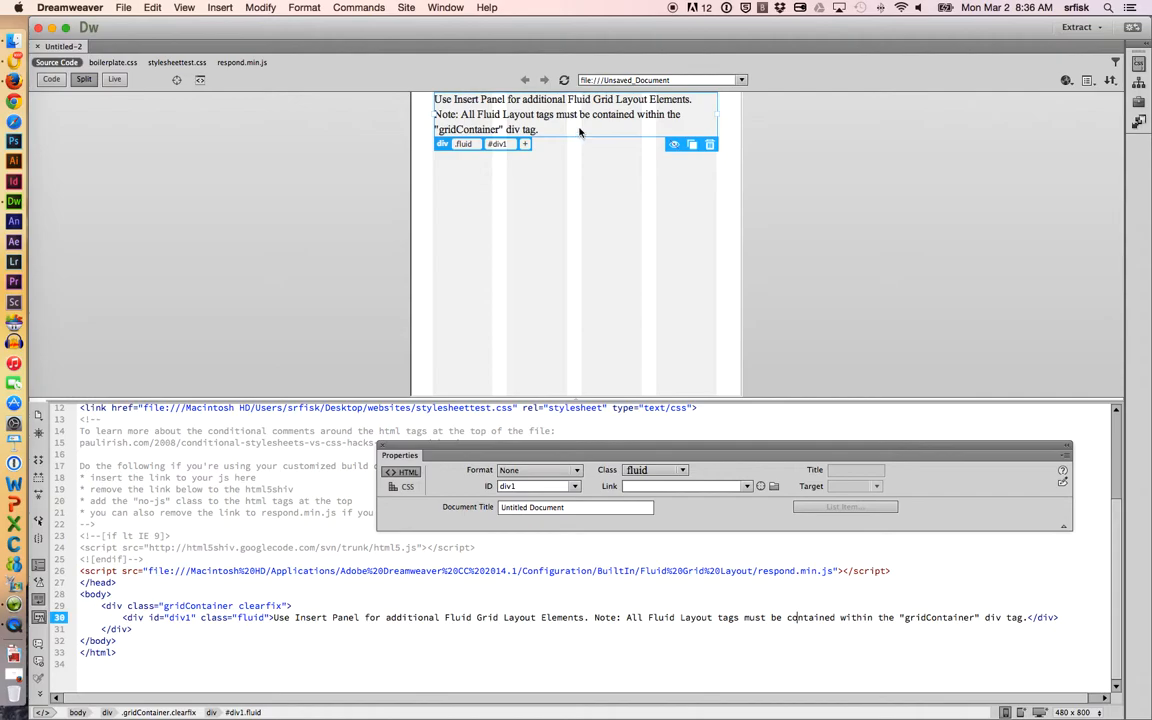
{"action": "left_click", "coordinate": [402, 472]}
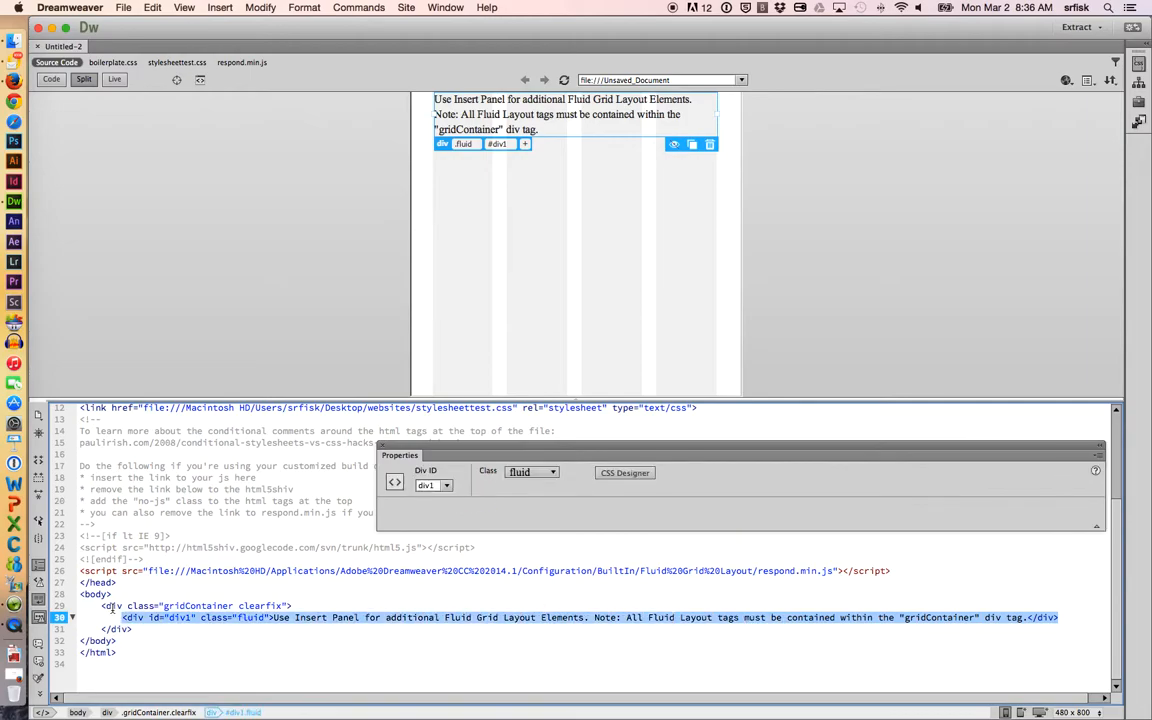
{"action": "mouse_move", "coordinate": [616, 136]}
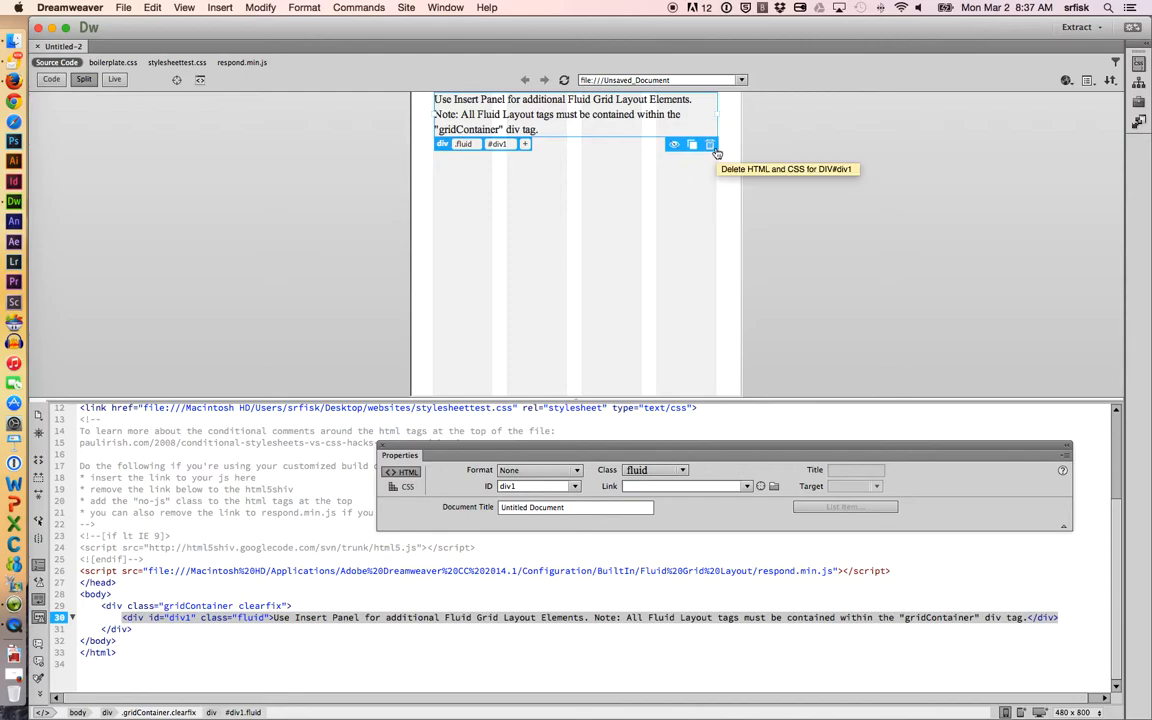
- Delete Div#div1 with its CSS and put filler text 'asdfasdfadsf' inside the gridContainer div
{"action": "left_click", "coordinate": [708, 144]}
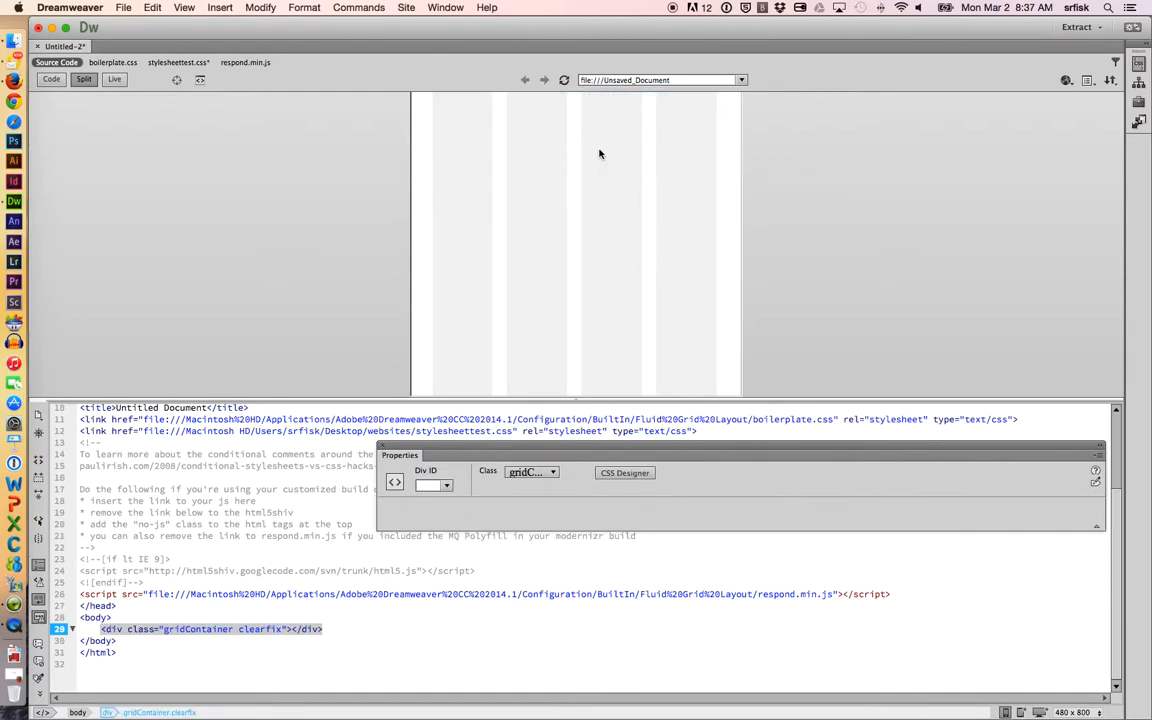
{"action": "mouse_move", "coordinate": [532, 144]}
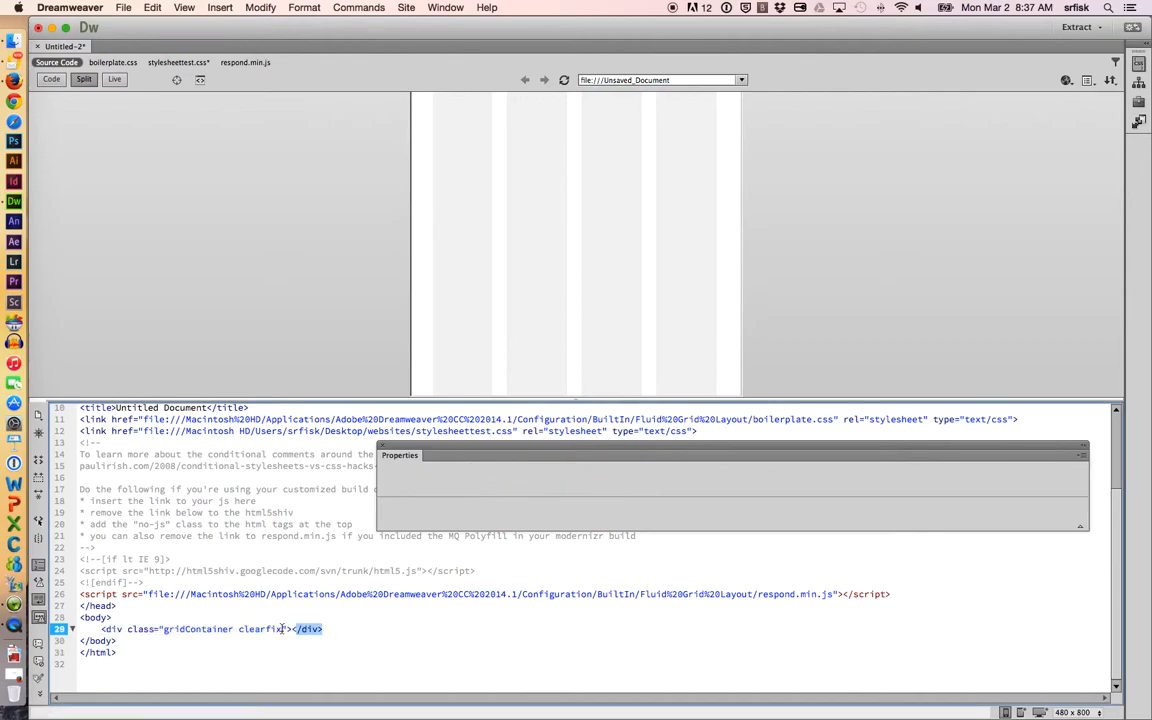
{"action": "left_click", "coordinate": [200, 628]}
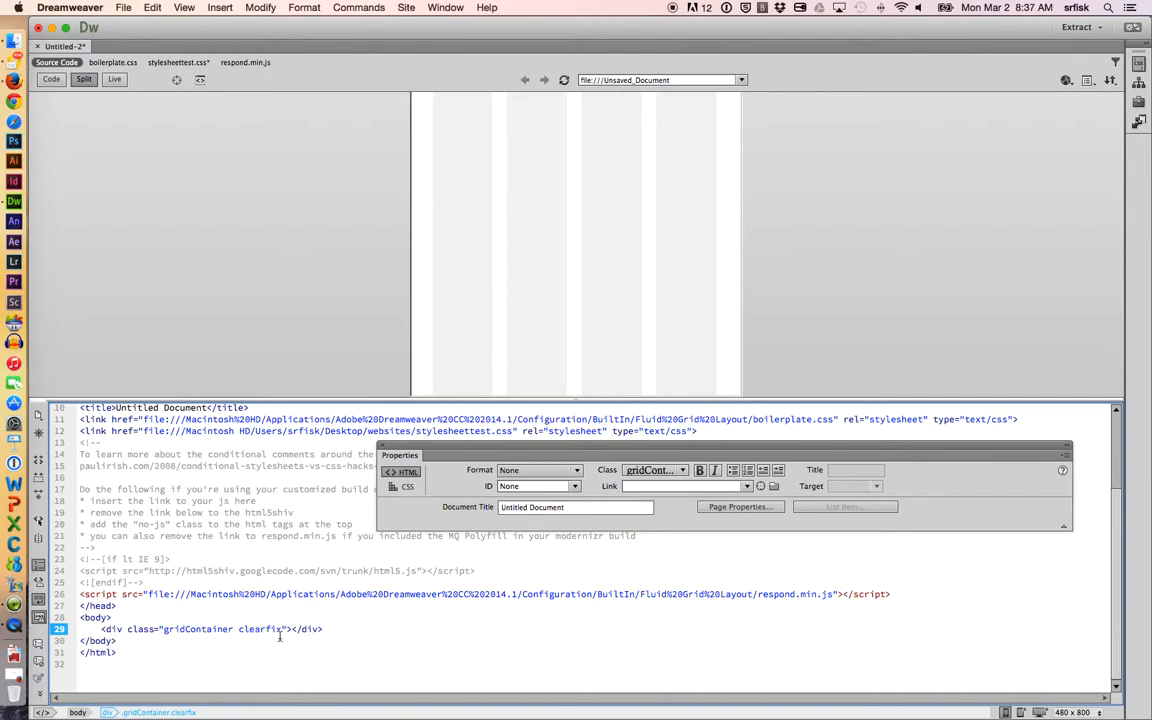
{"action": "type", "text": "asdfasdfadsf"}
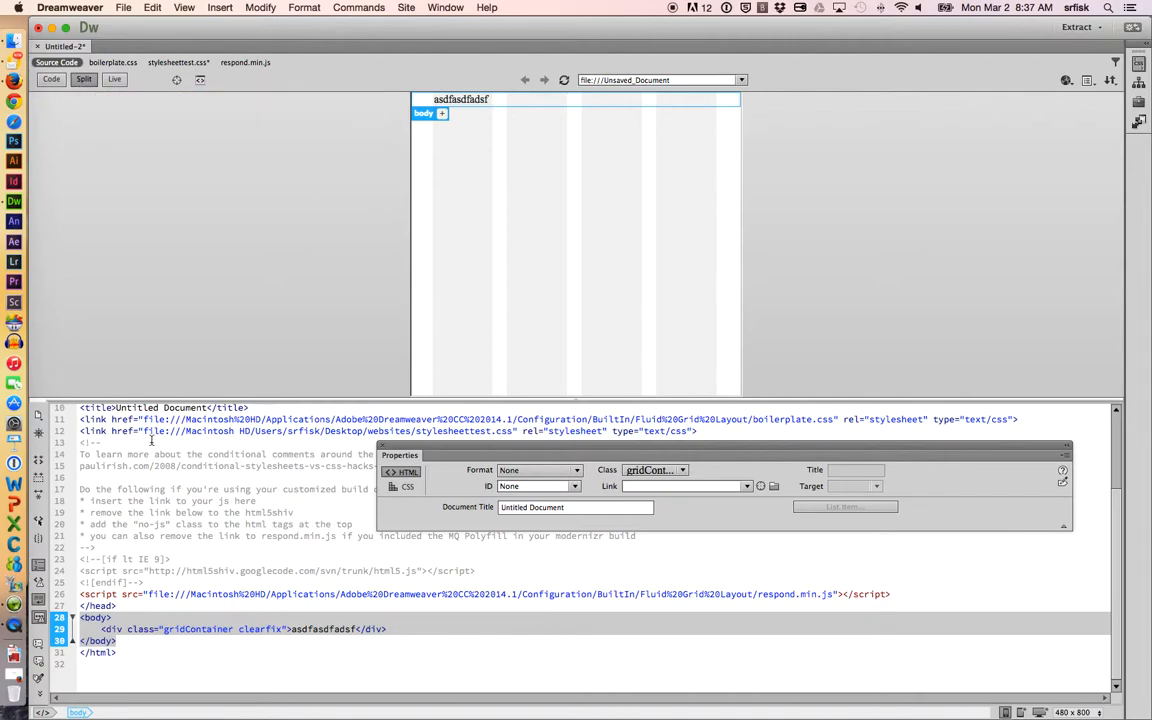
{"action": "mouse_move", "coordinate": [490, 332]}
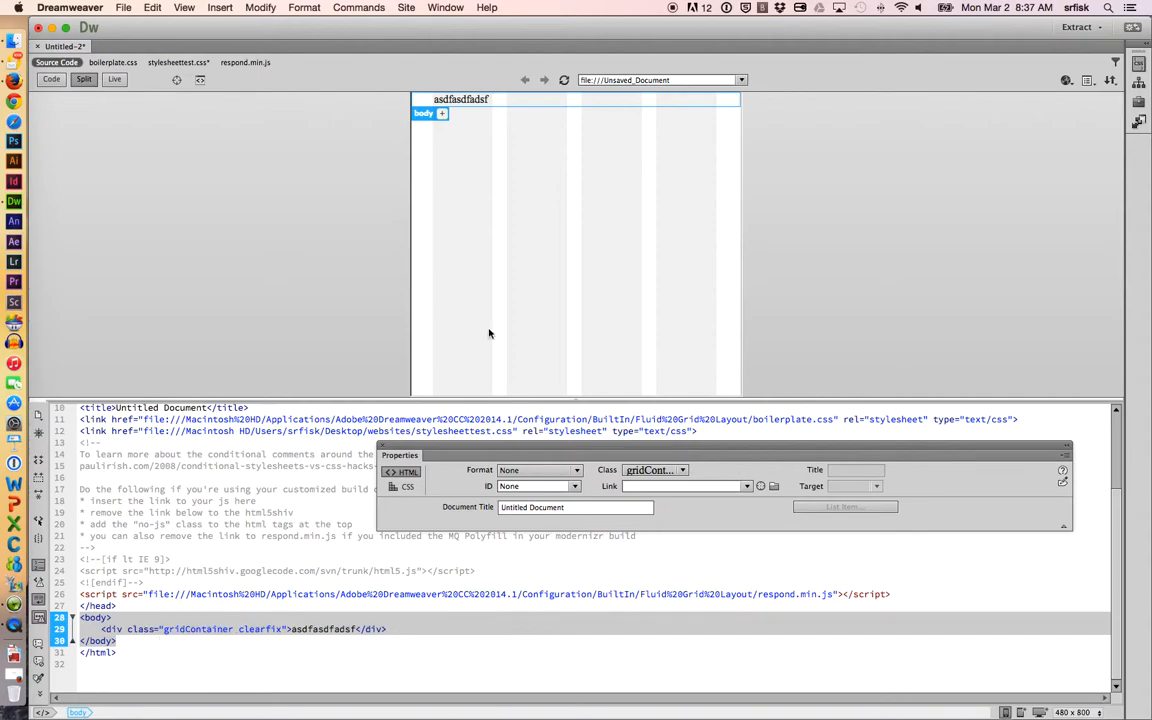
{"action": "mouse_move", "coordinate": [504, 180]}
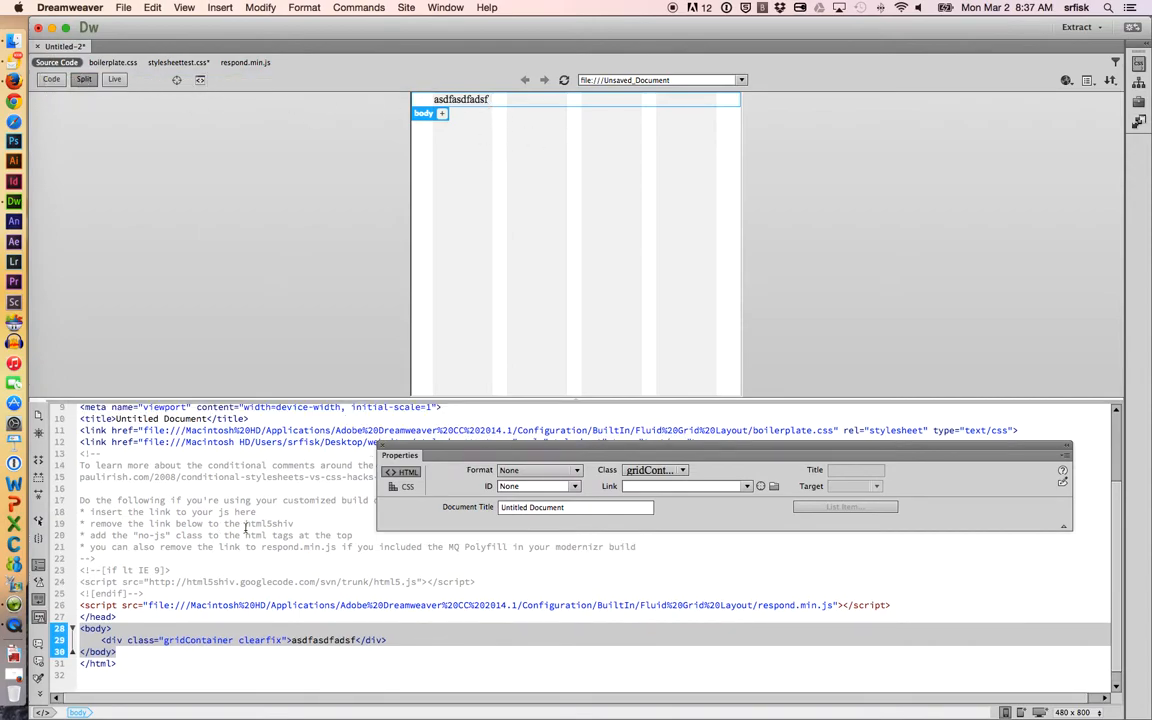
{"action": "mouse_move", "coordinate": [496, 104]}
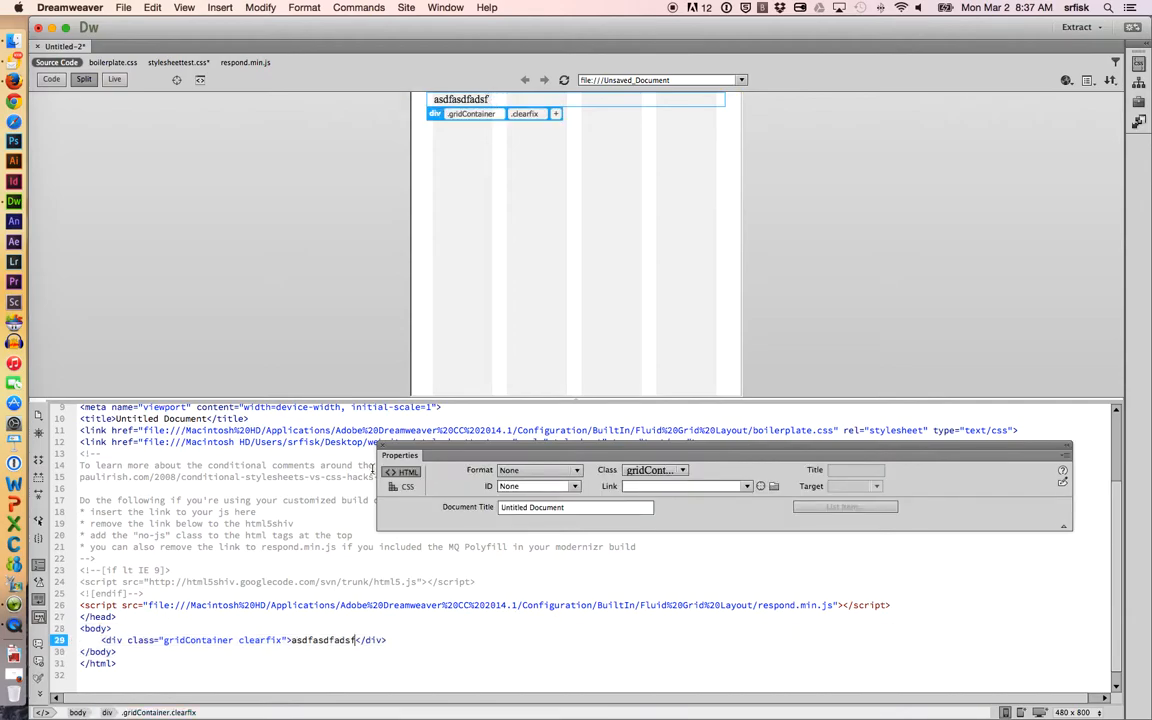
{"action": "left_click", "coordinate": [244, 62]}
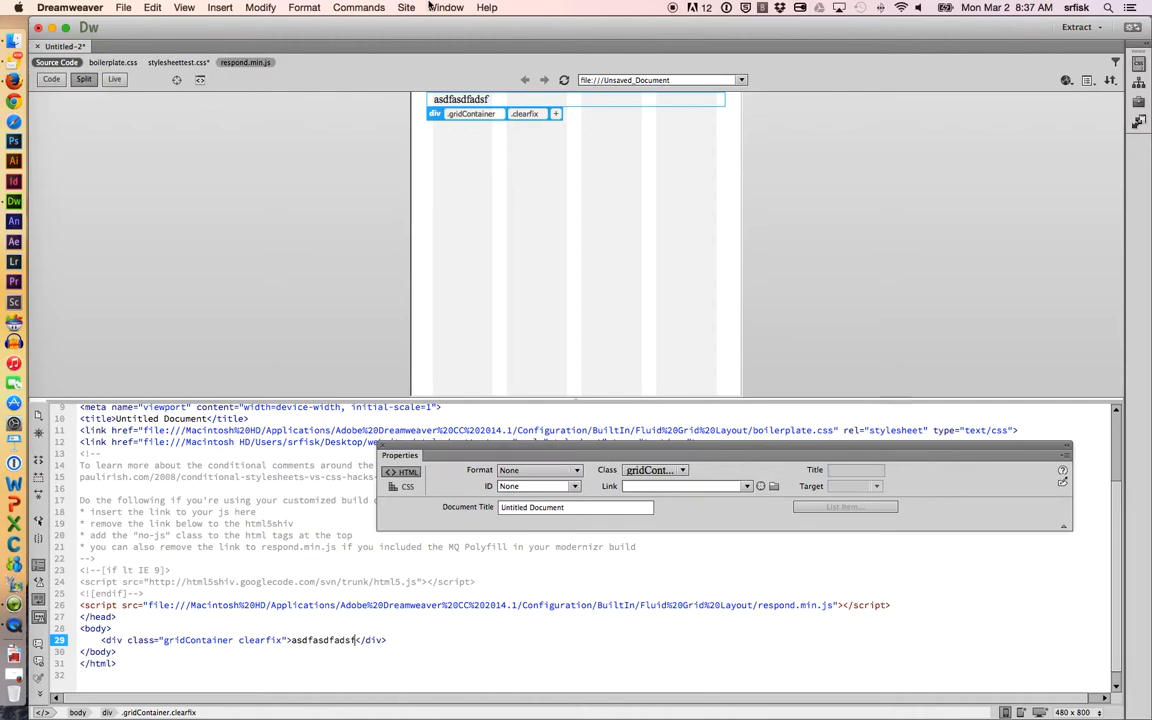
- Insert a fluid div with class col1 inside gridContainer, keeping Insert as Fluid Element checked
{"action": "left_click", "coordinate": [446, 8]}
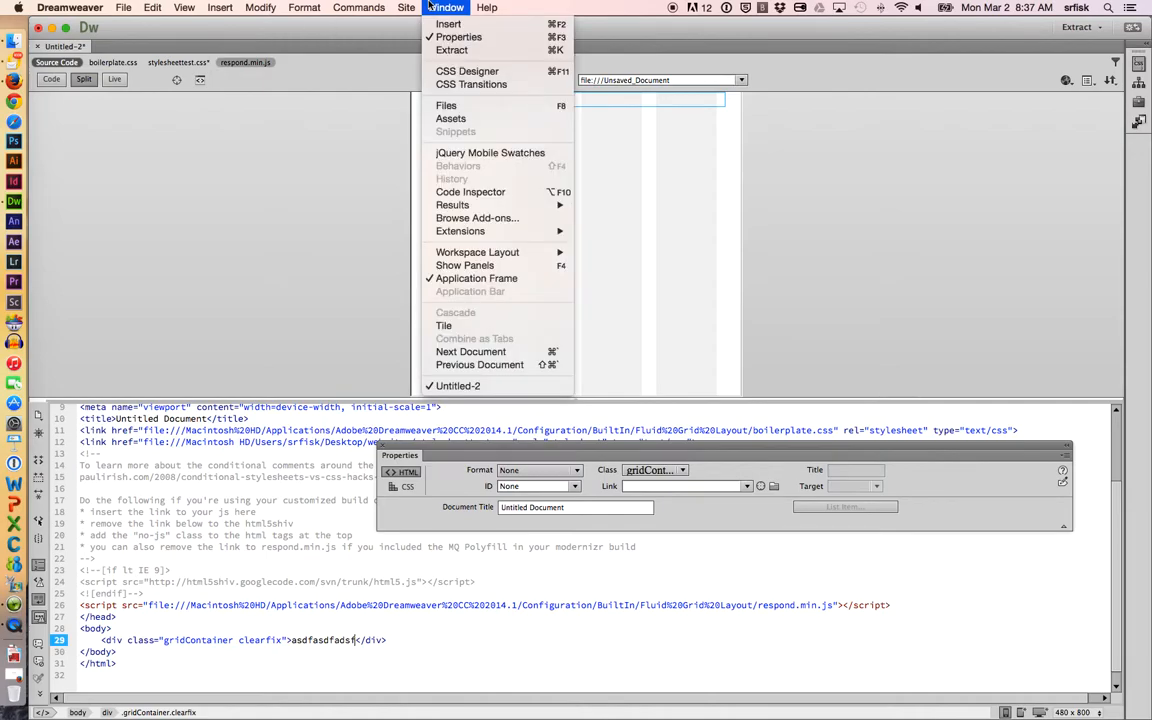
{"action": "left_click", "coordinate": [448, 24]}
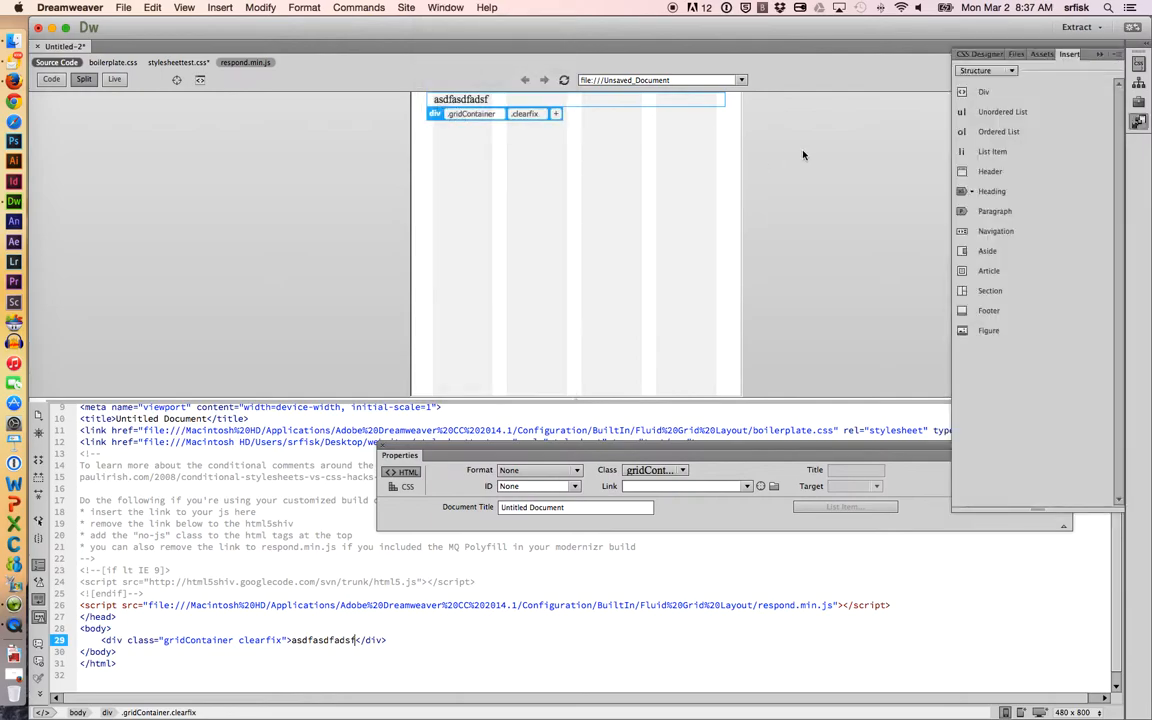
{"action": "mouse_move", "coordinate": [1044, 132]}
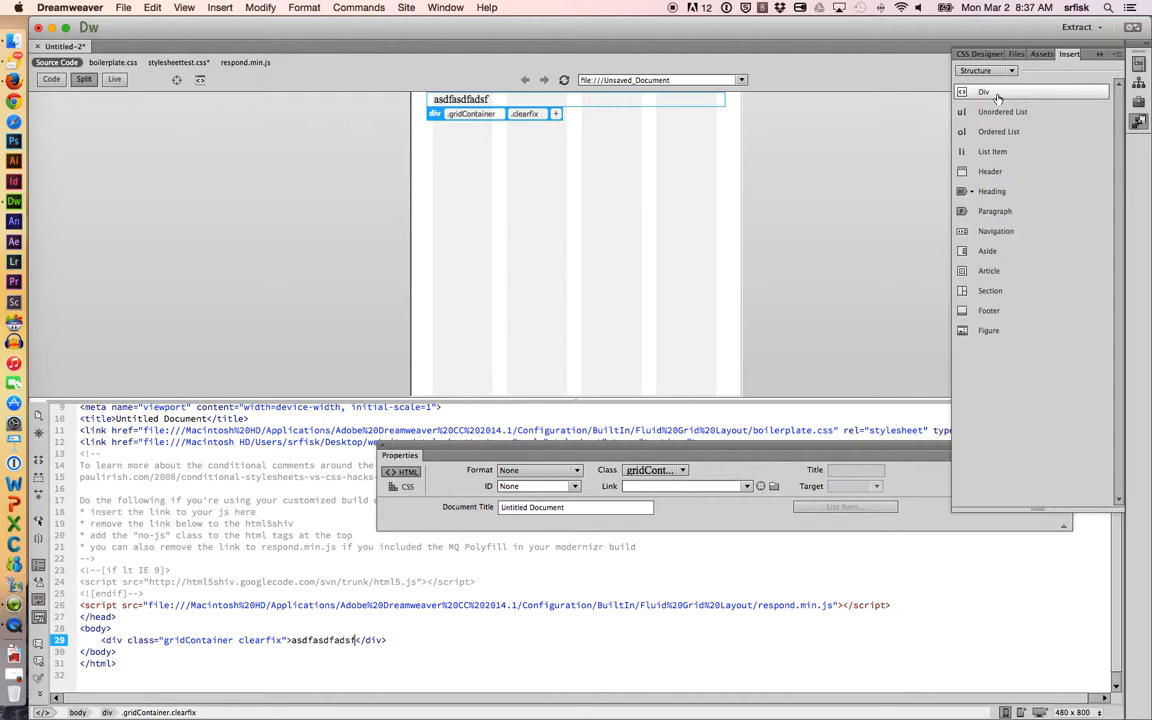
{"action": "left_click", "coordinate": [984, 92]}
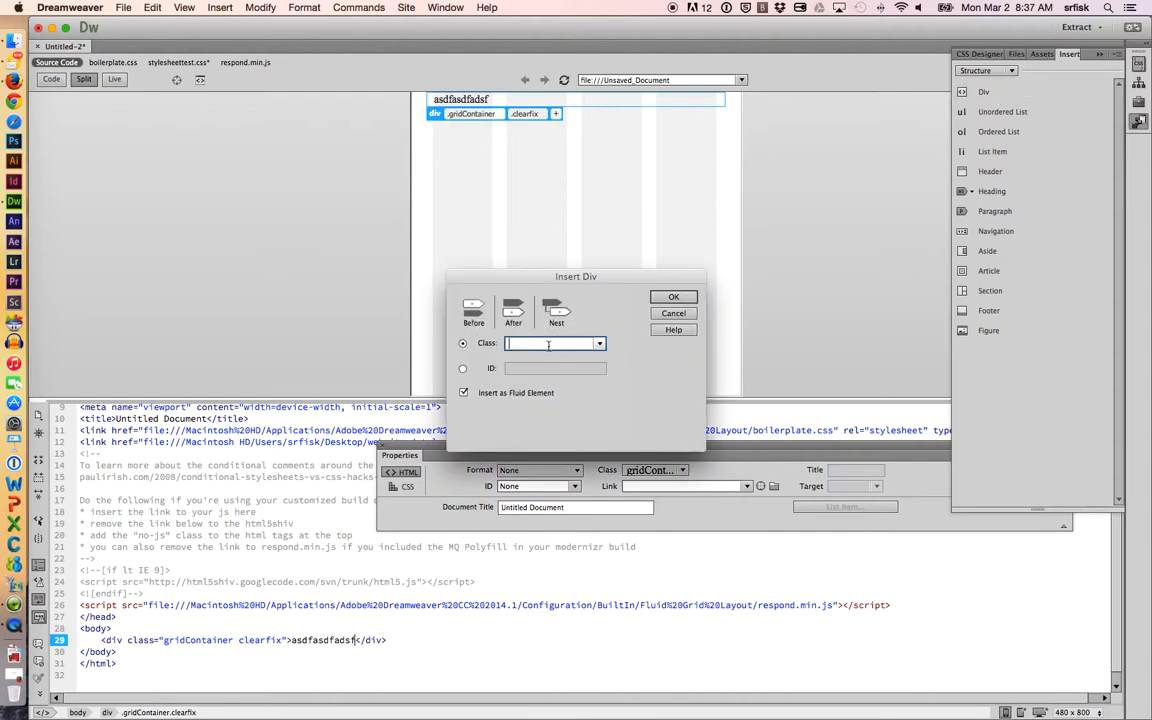
{"action": "type", "text": "col1"}
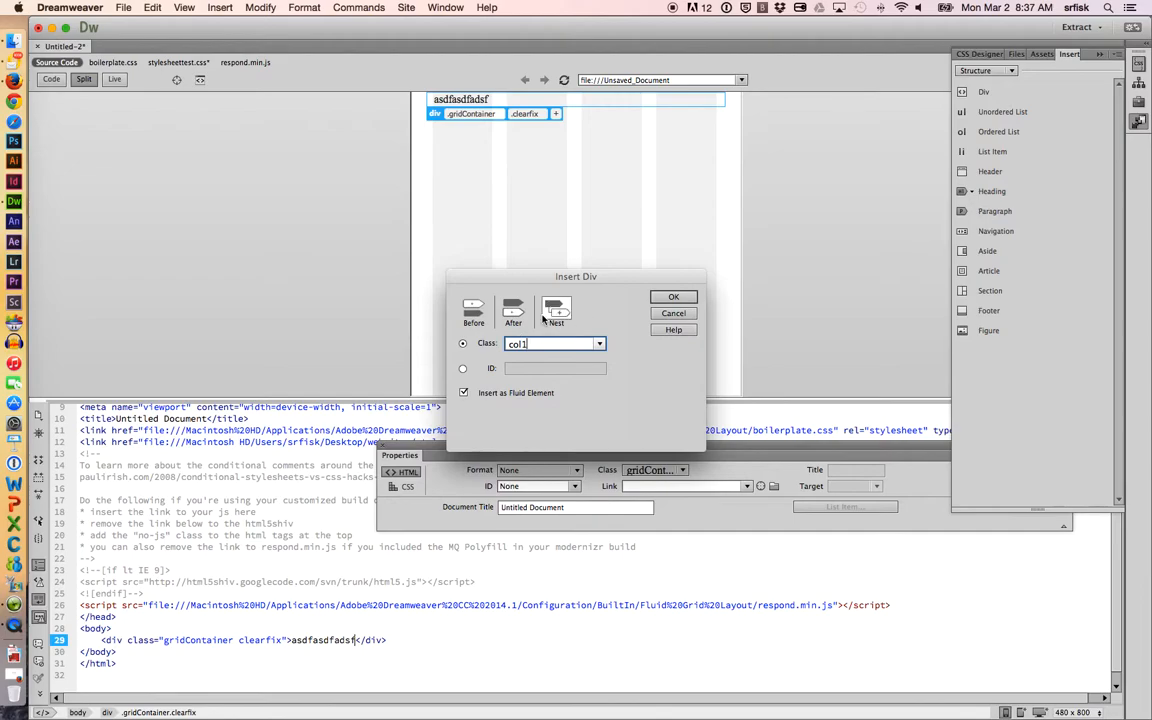
{"action": "left_click", "coordinate": [556, 310]}
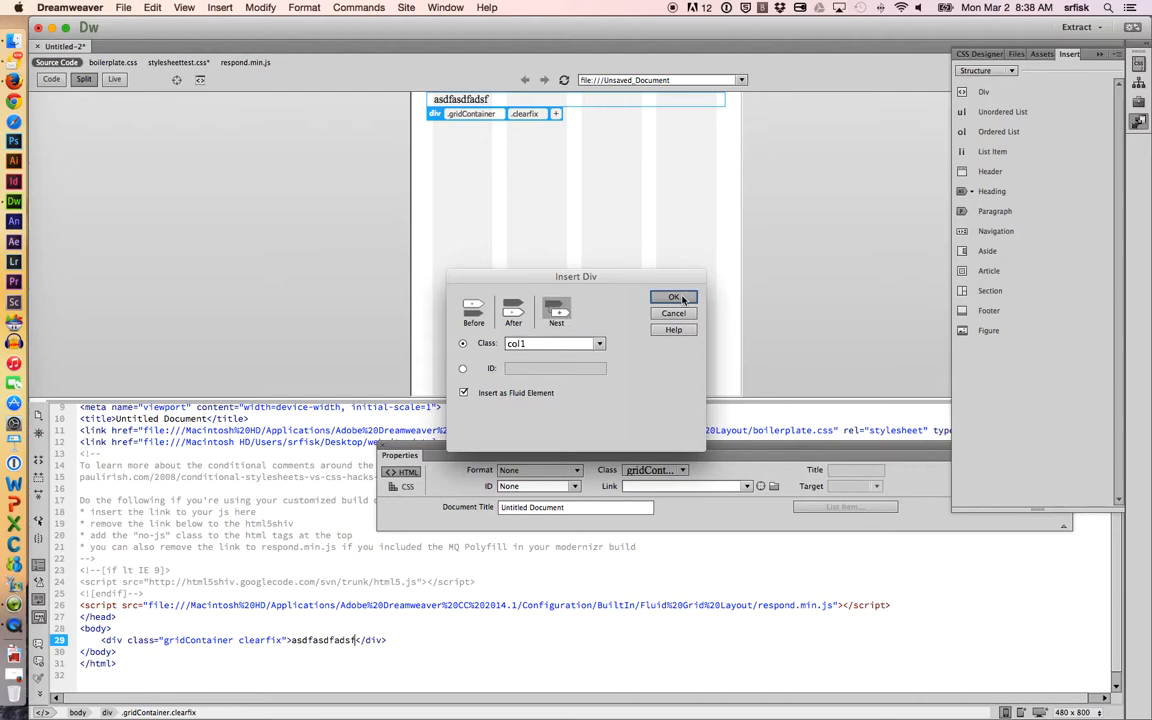
{"action": "left_click", "coordinate": [674, 296]}
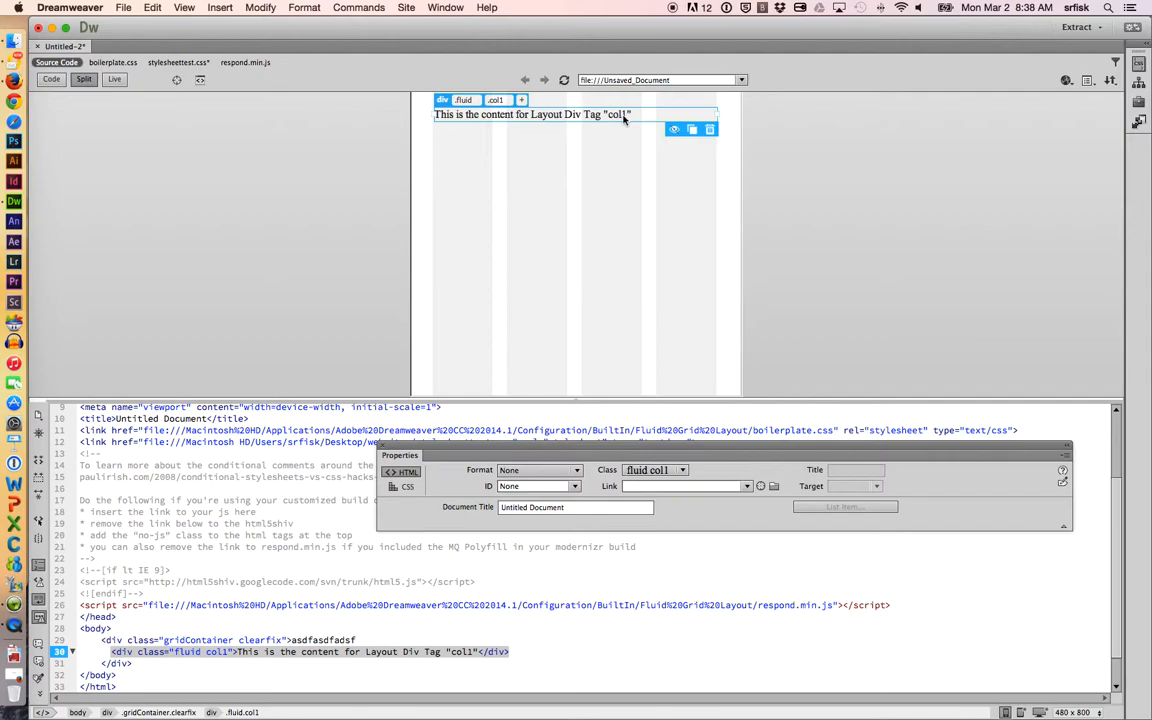
{"action": "mouse_move", "coordinate": [778, 472]}
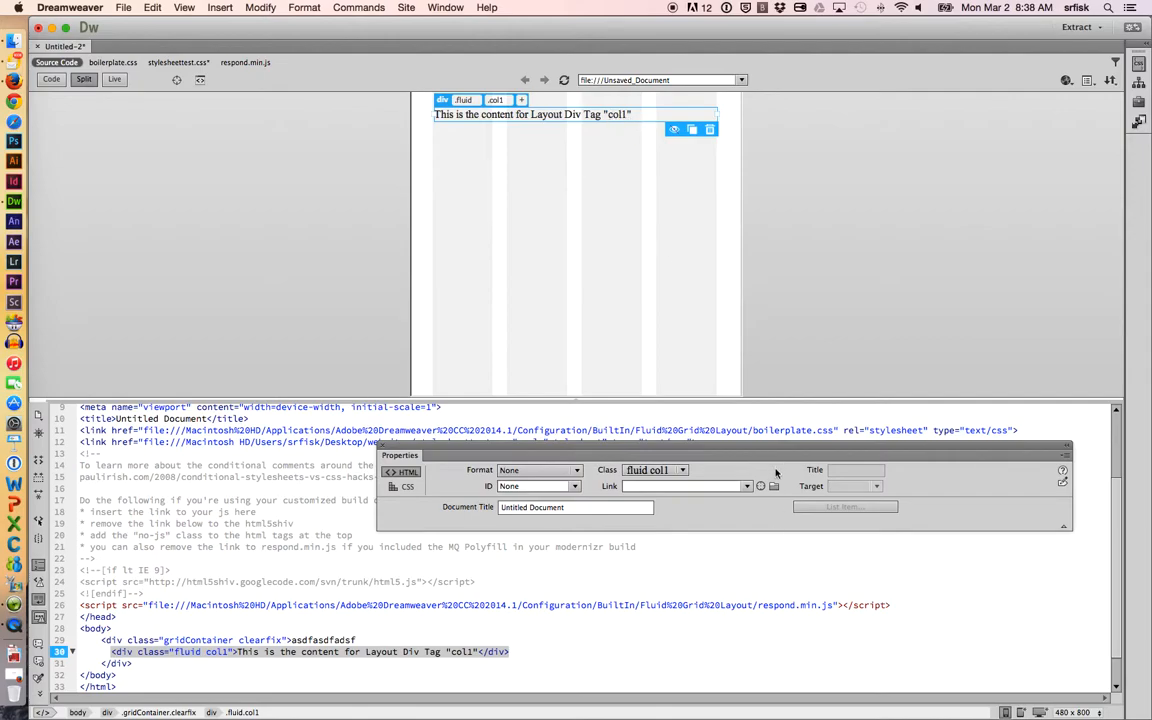
{"action": "mouse_move", "coordinate": [716, 196]}
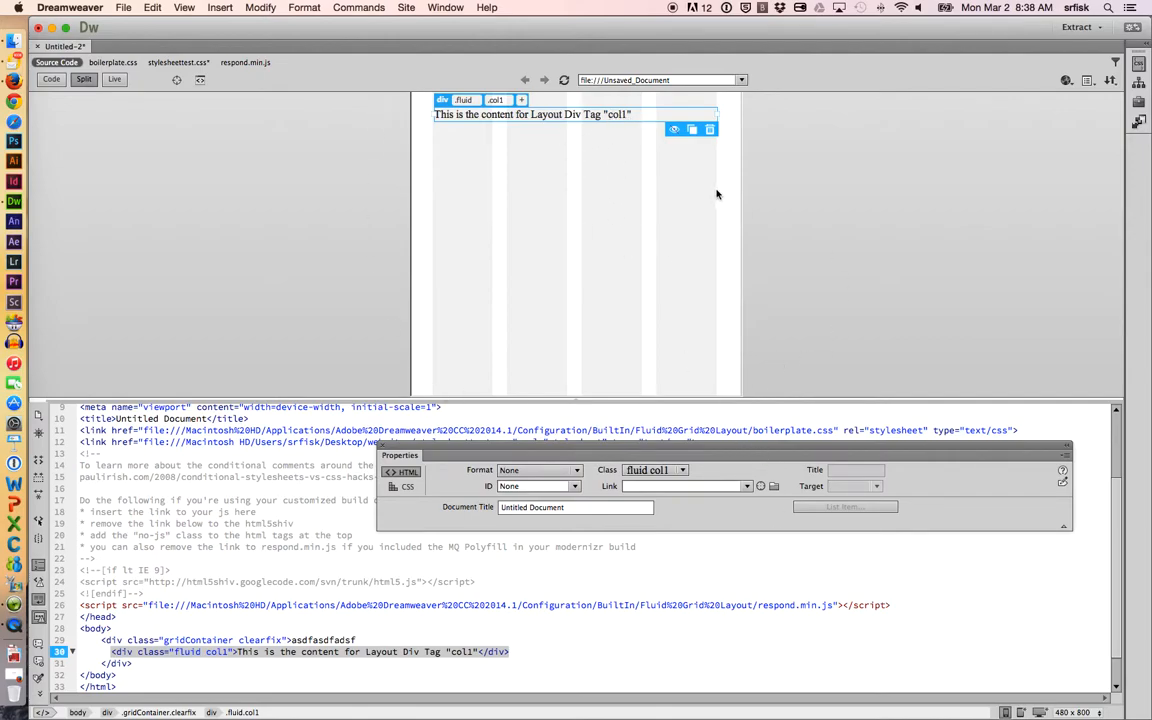
{"action": "mouse_move", "coordinate": [852, 308]}
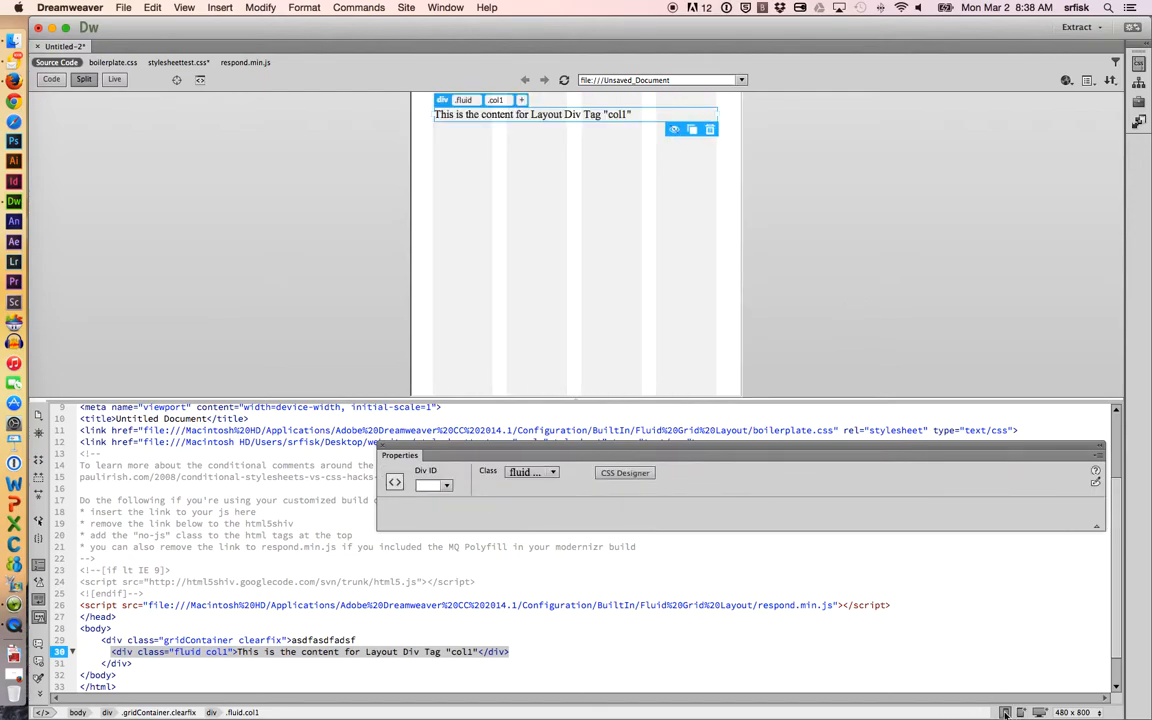
{"action": "mouse_move", "coordinate": [1004, 712]}
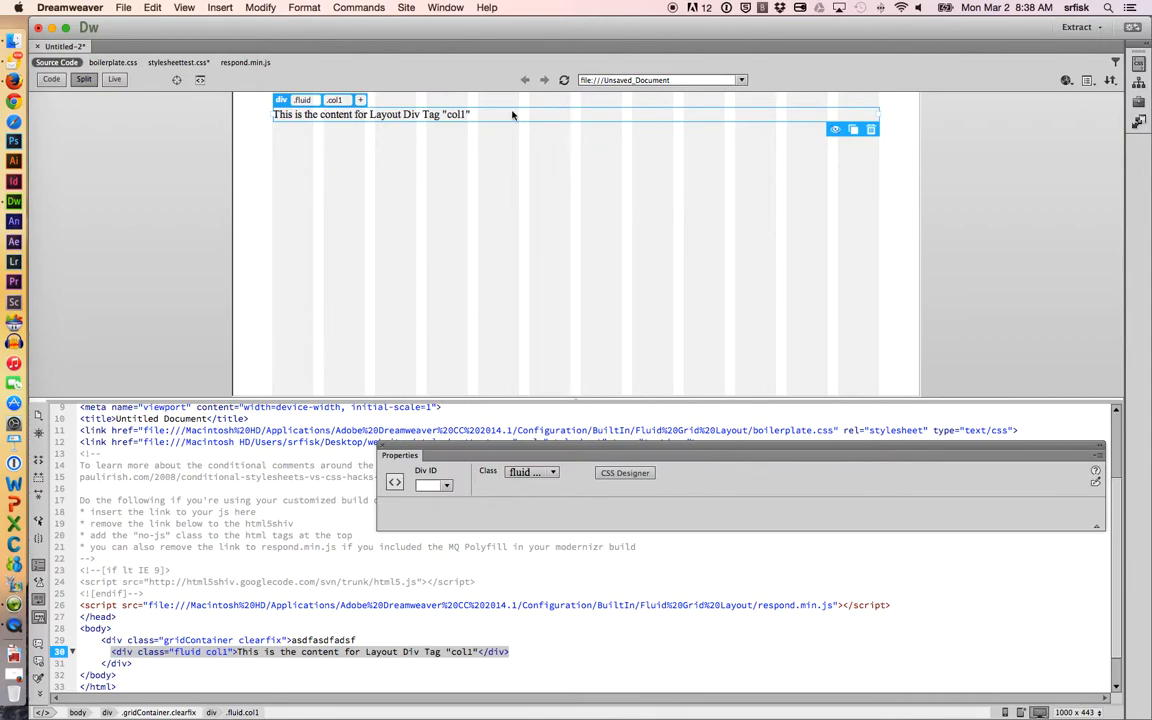
{"action": "mouse_move", "coordinate": [876, 120]}
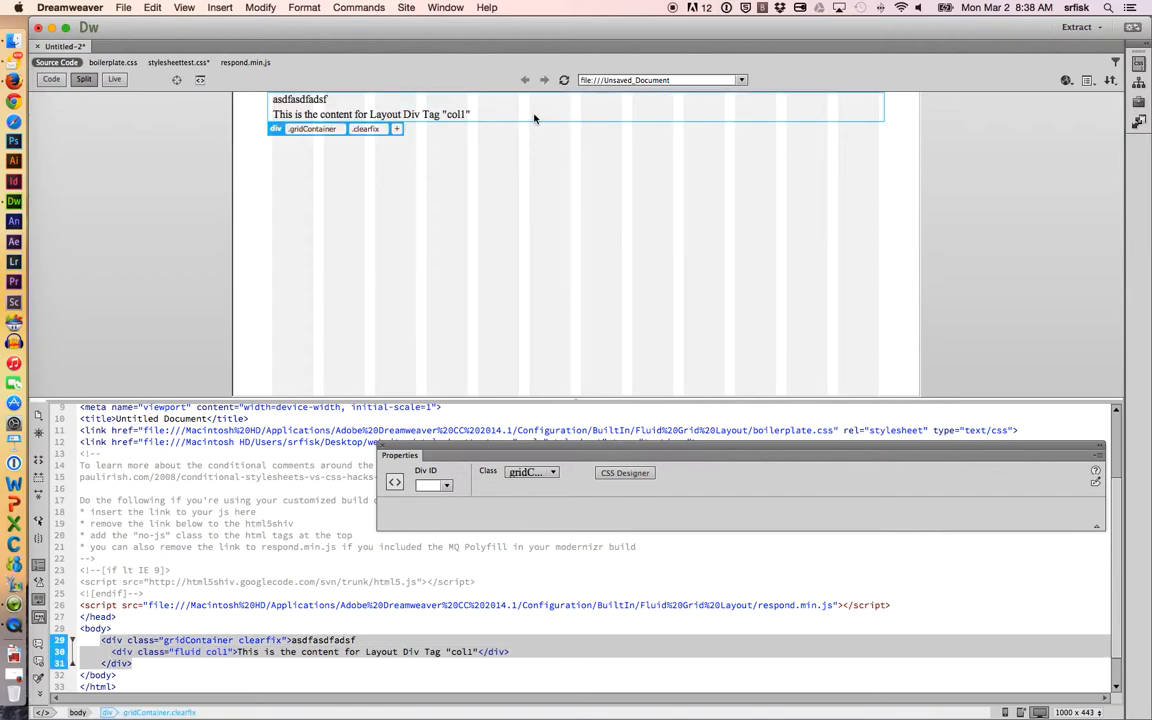
{"action": "mouse_move", "coordinate": [504, 114]}
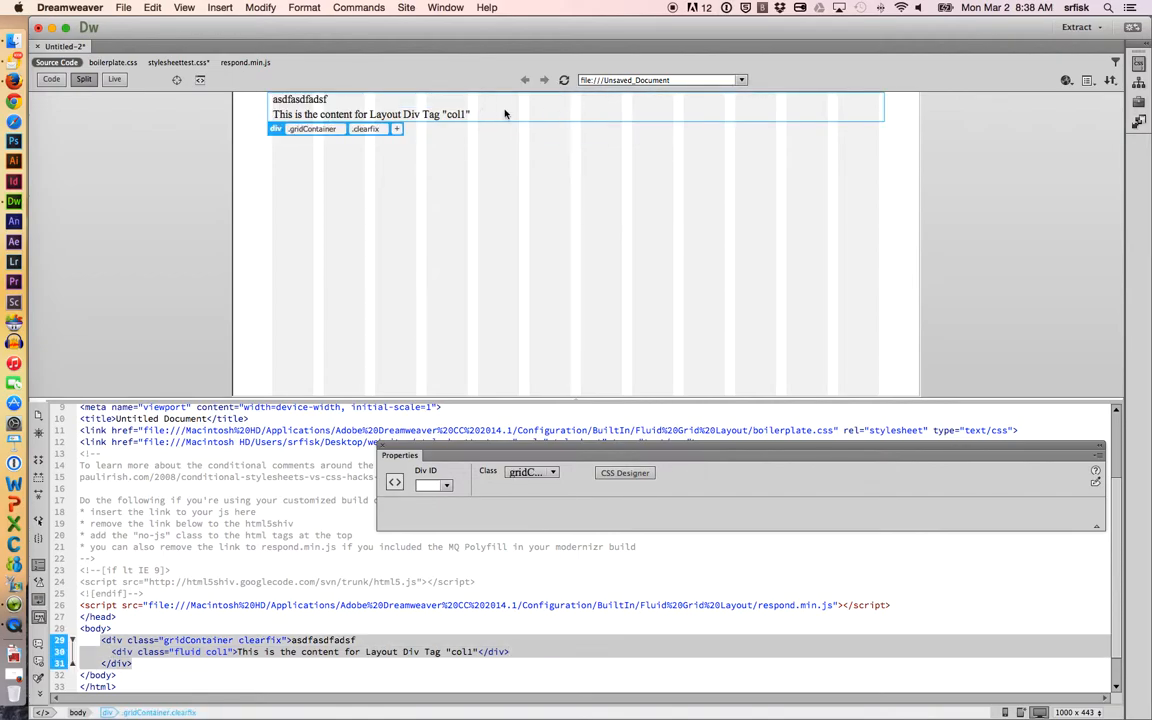
{"action": "mouse_move", "coordinate": [596, 116]}
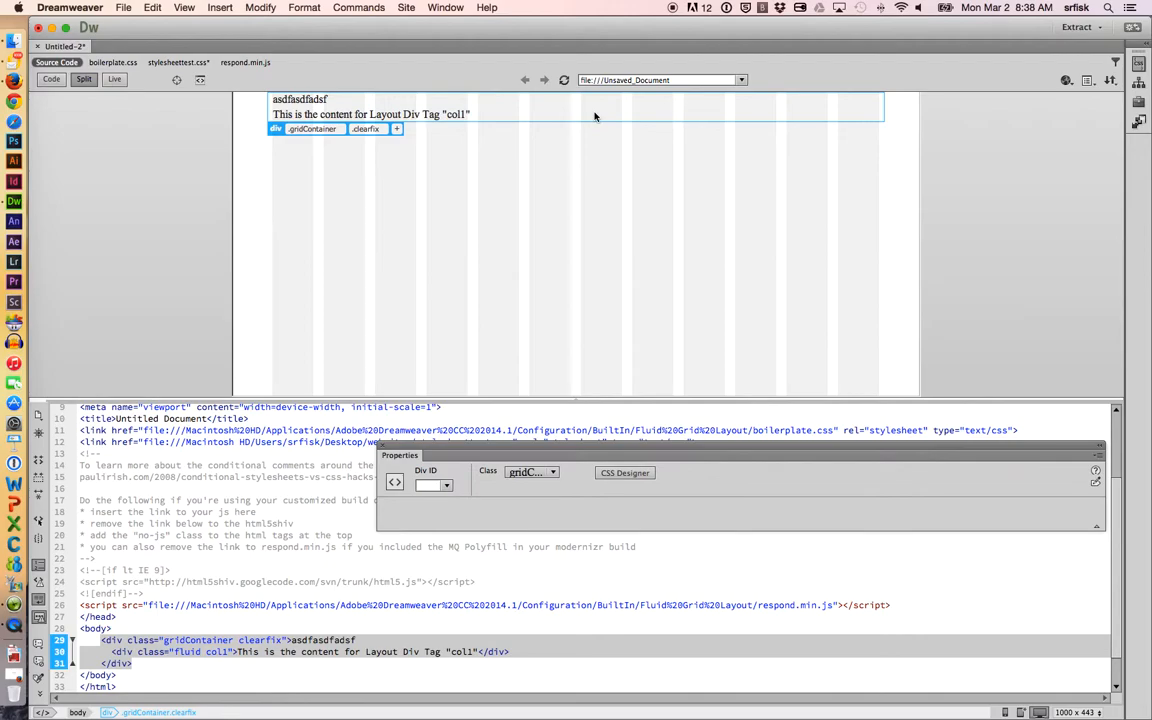
- Insert a second fluid div with class col2 into gridContainer after col1
{"action": "left_click", "coordinate": [370, 114]}
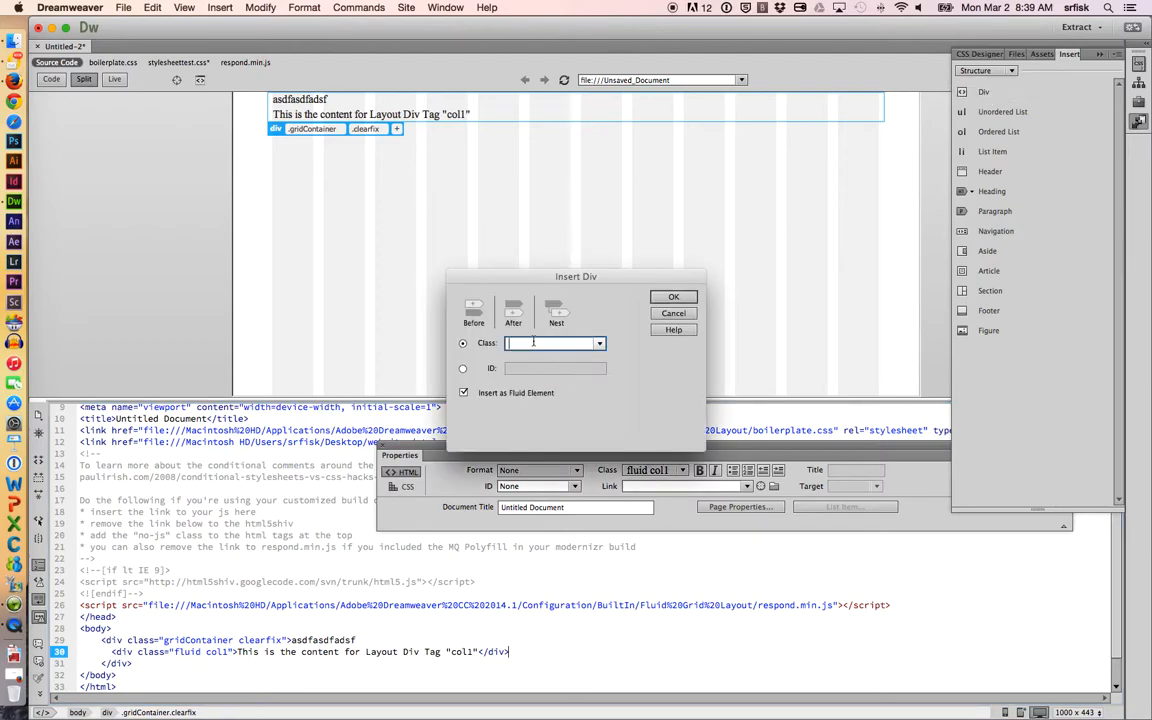
{"action": "type", "text": "col2"}
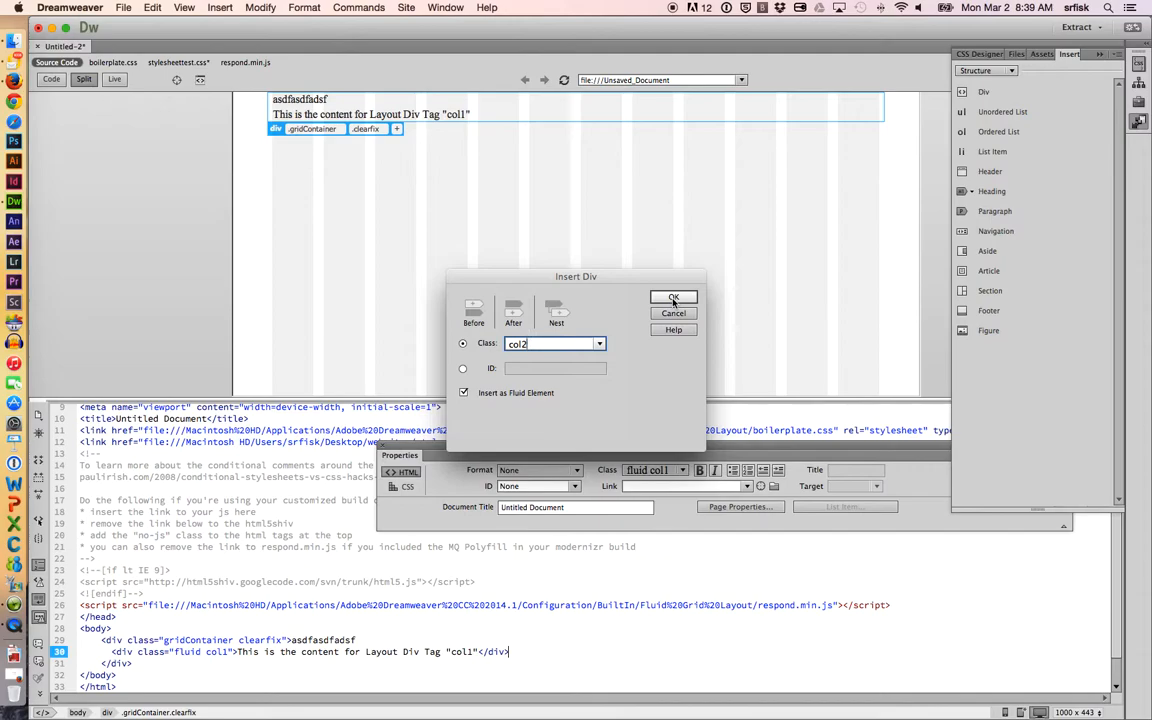
{"action": "left_click", "coordinate": [672, 296]}
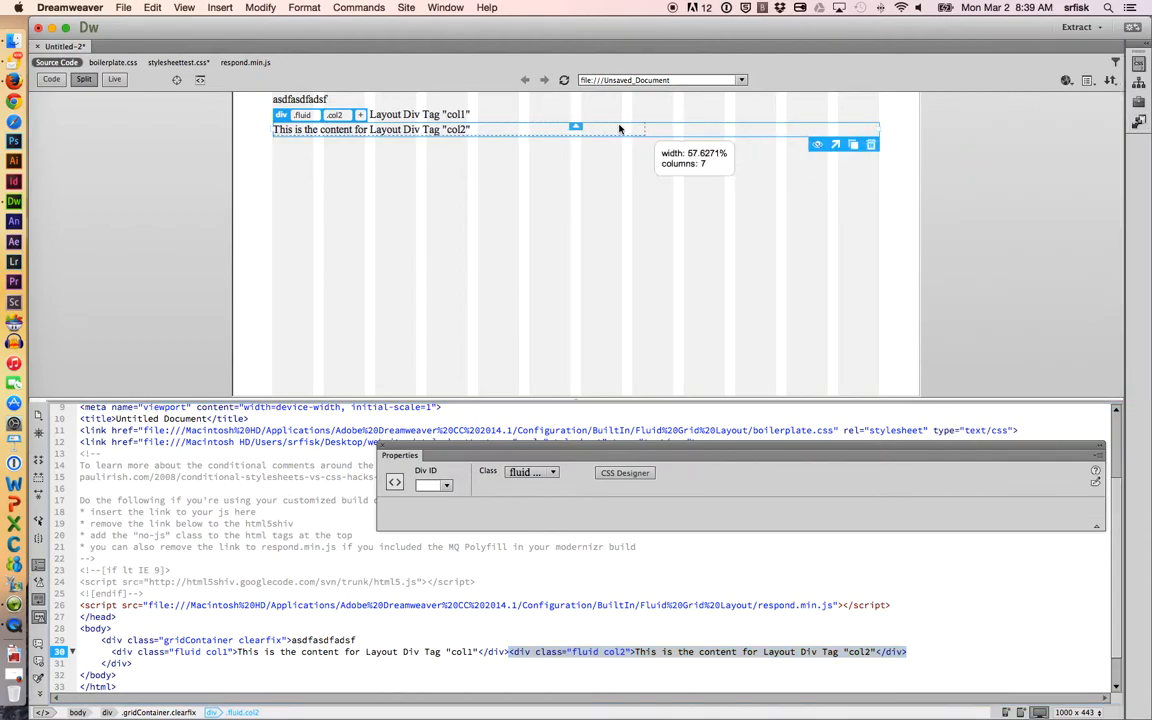
{"action": "mouse_move", "coordinate": [576, 128]}
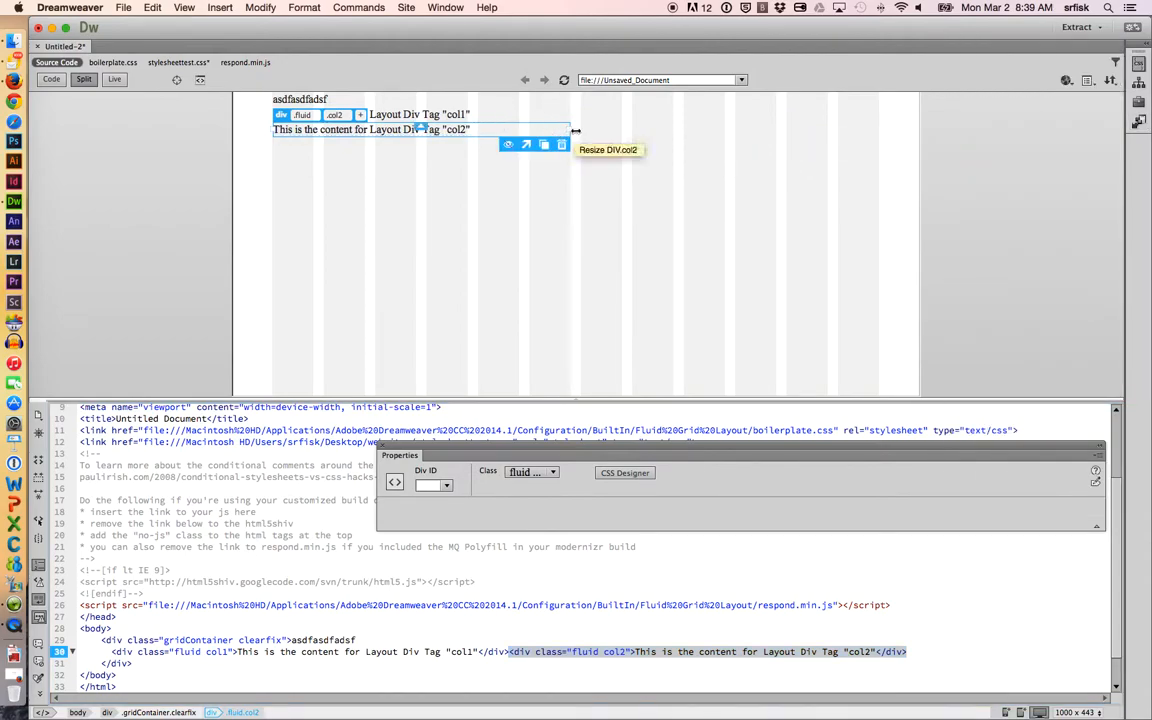
{"action": "mouse_move", "coordinate": [480, 118]}
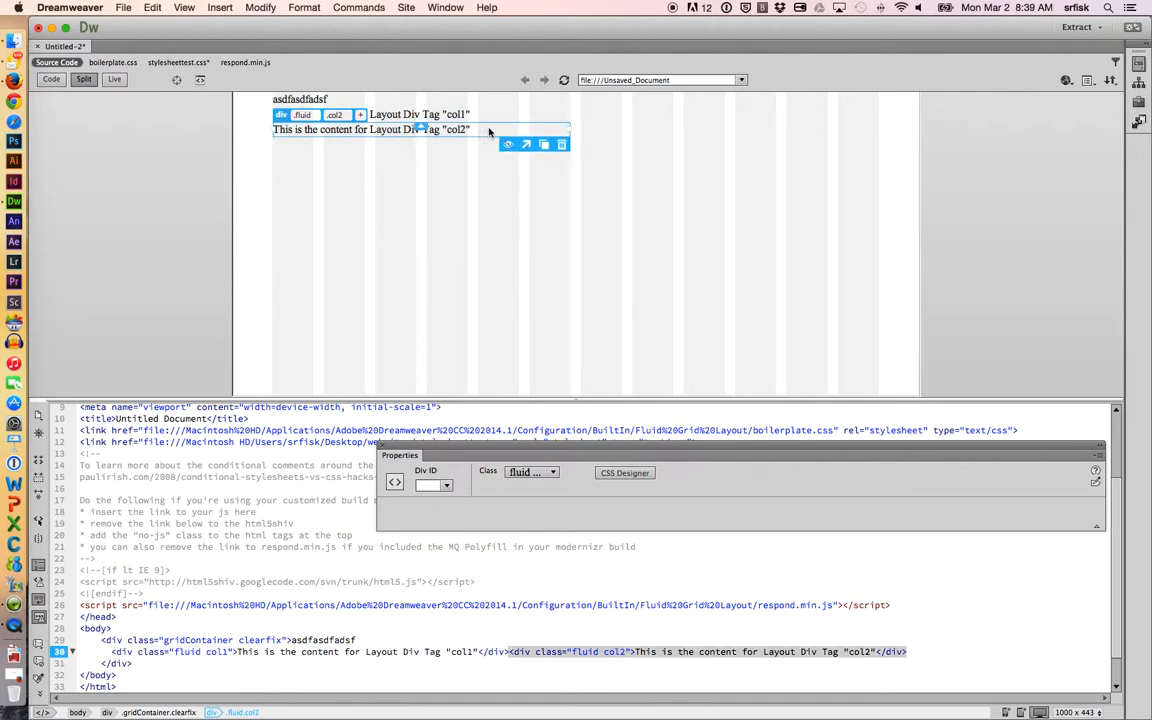
{"action": "mouse_move", "coordinate": [528, 144]}
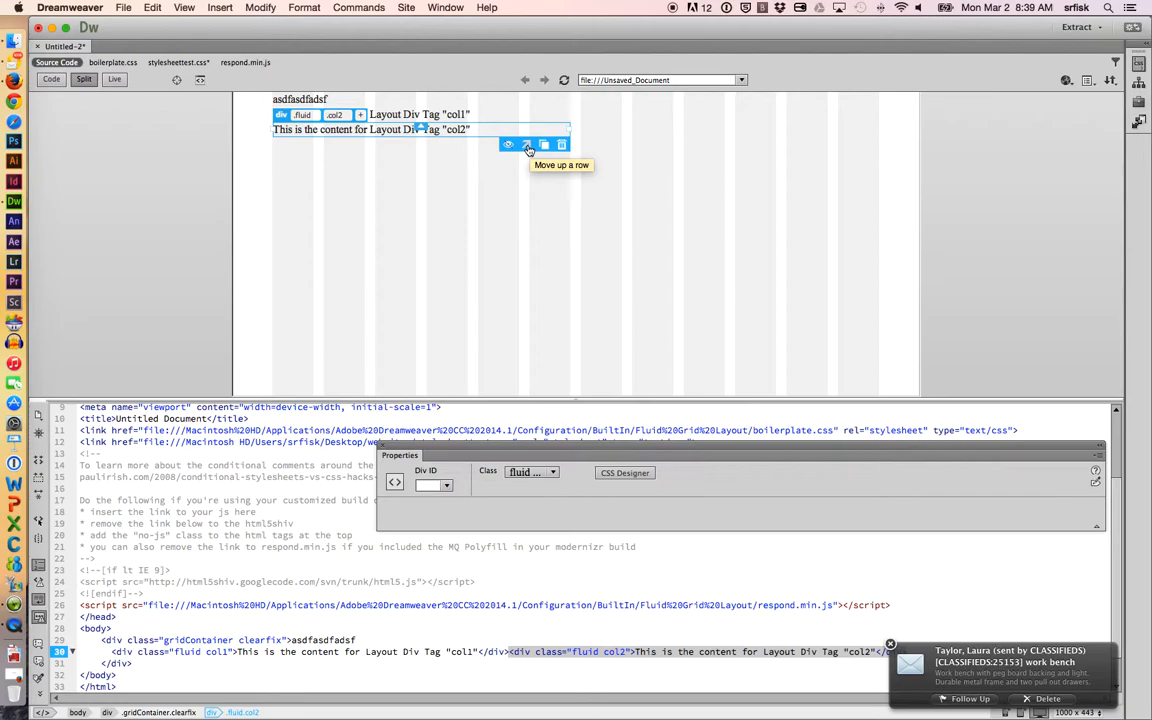
- Move col2 up a row so it sits beside col1 on the same grid row
{"action": "left_click", "coordinate": [528, 144]}
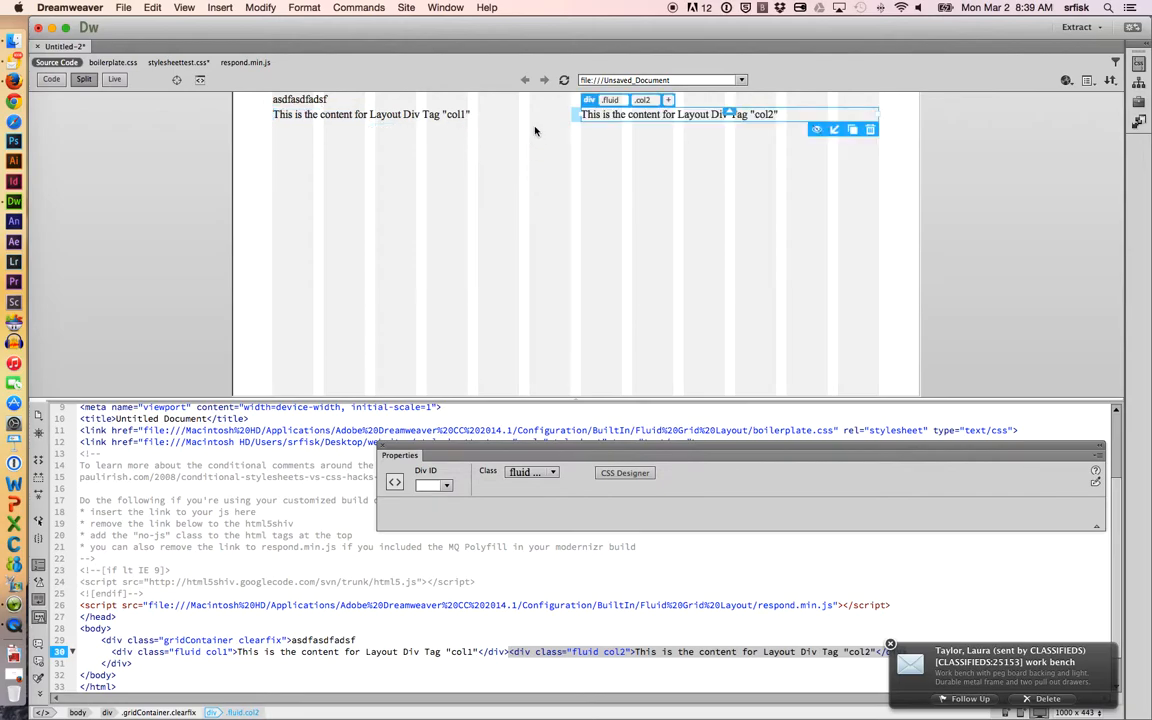
{"action": "mouse_move", "coordinate": [708, 224]}
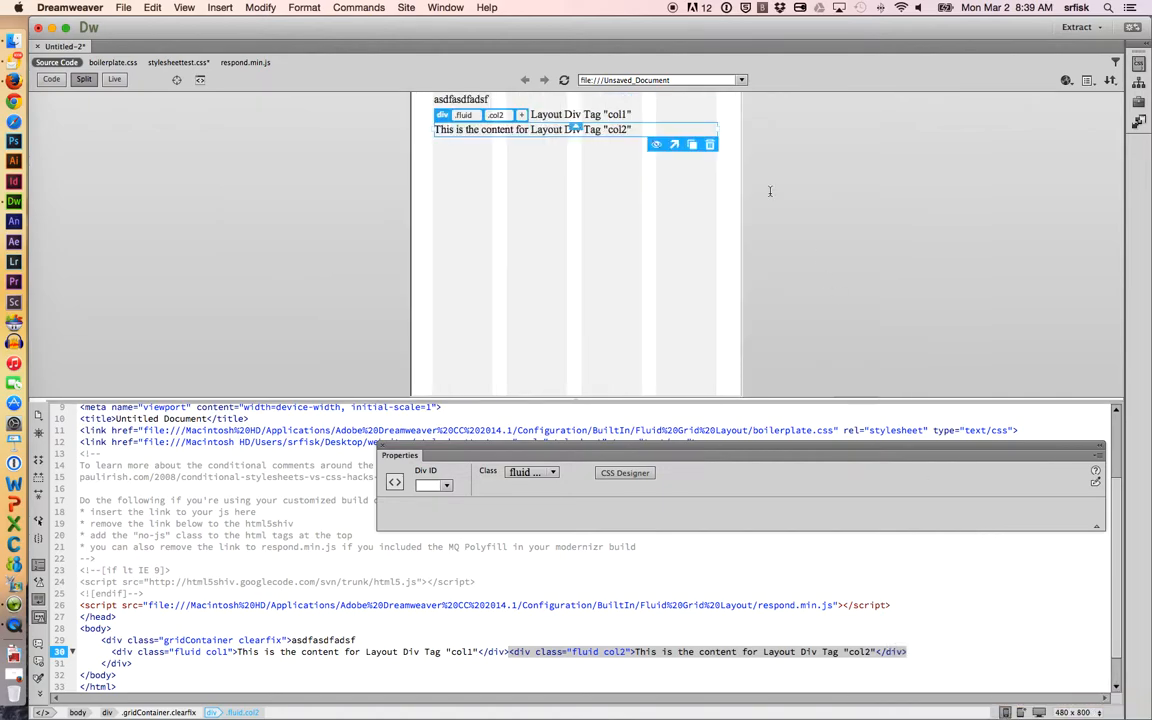
{"action": "mouse_move", "coordinate": [676, 122]}
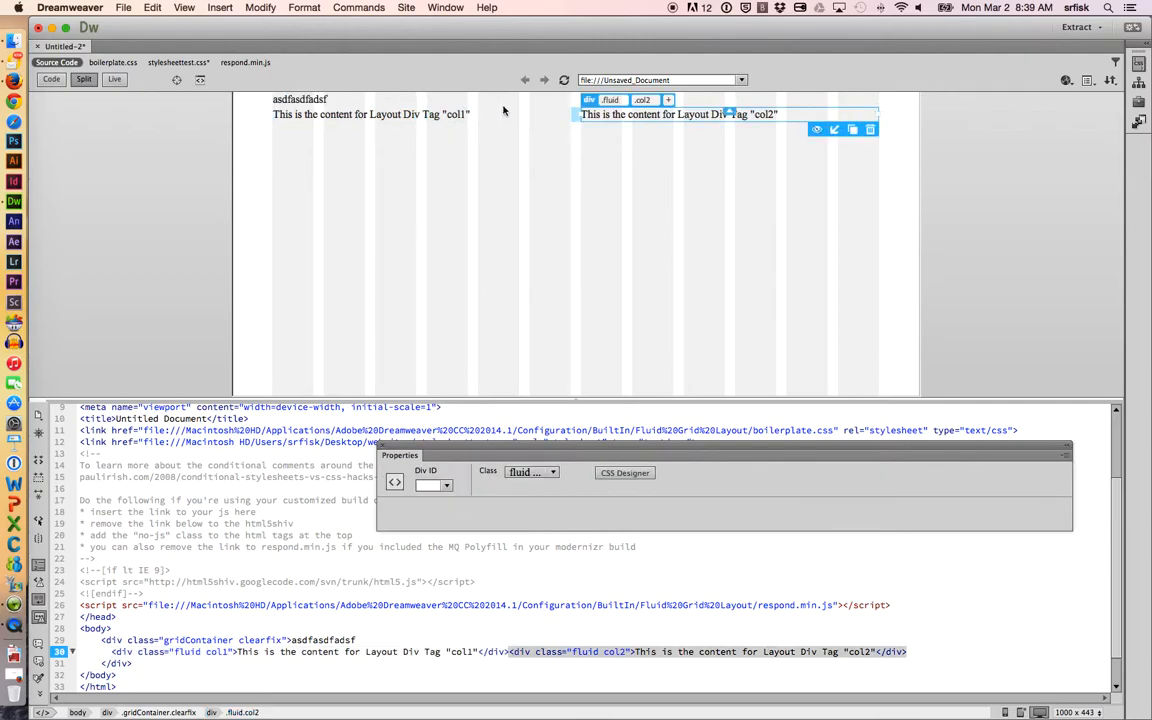
- Define a new fluid div after col2 with the class name main_image
{"action": "left_click", "coordinate": [370, 114]}
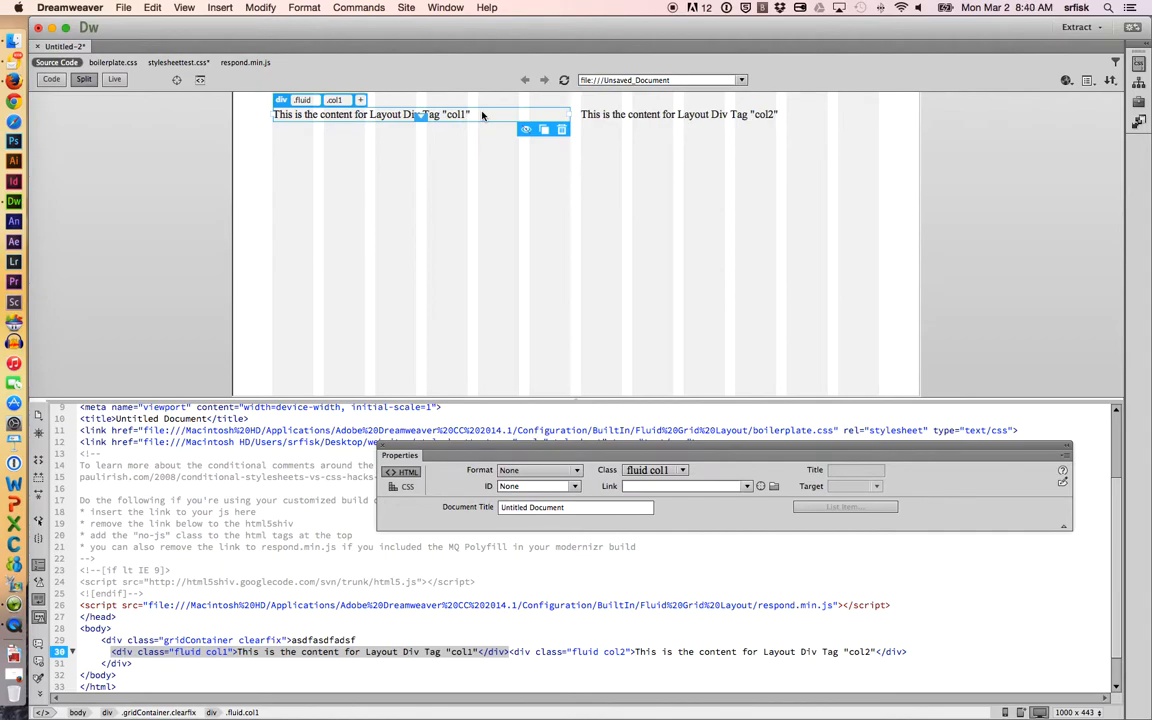
{"action": "mouse_move", "coordinate": [472, 120]}
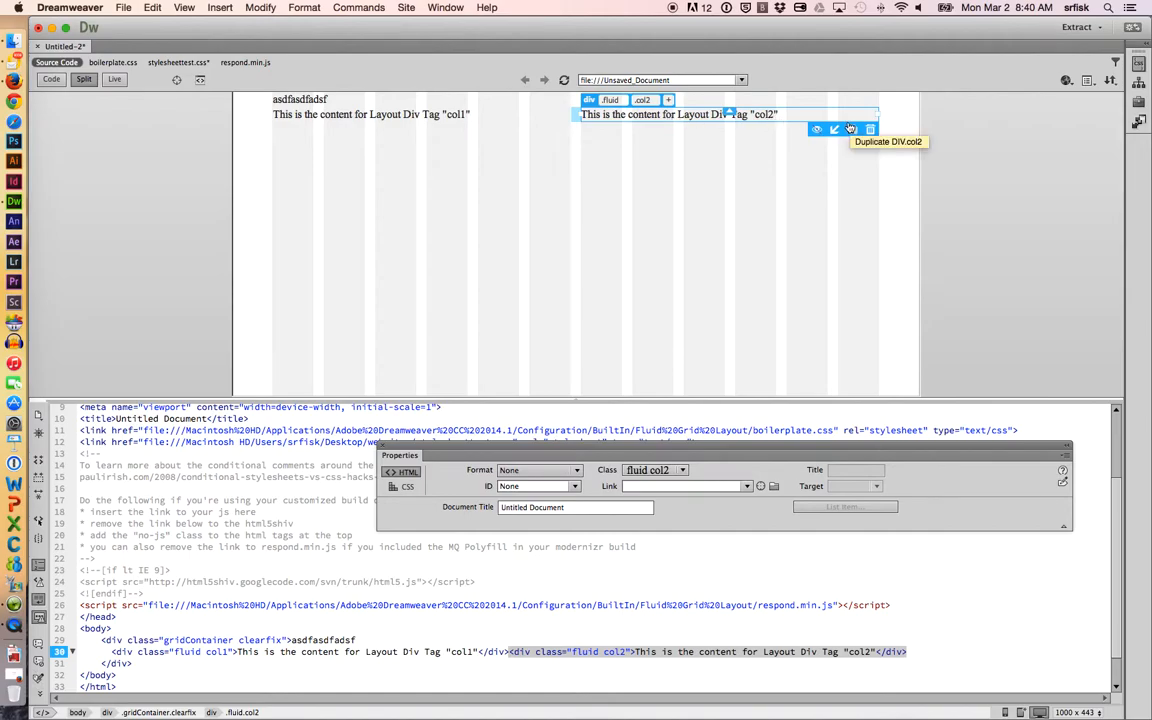
{"action": "mouse_move", "coordinate": [904, 660]}
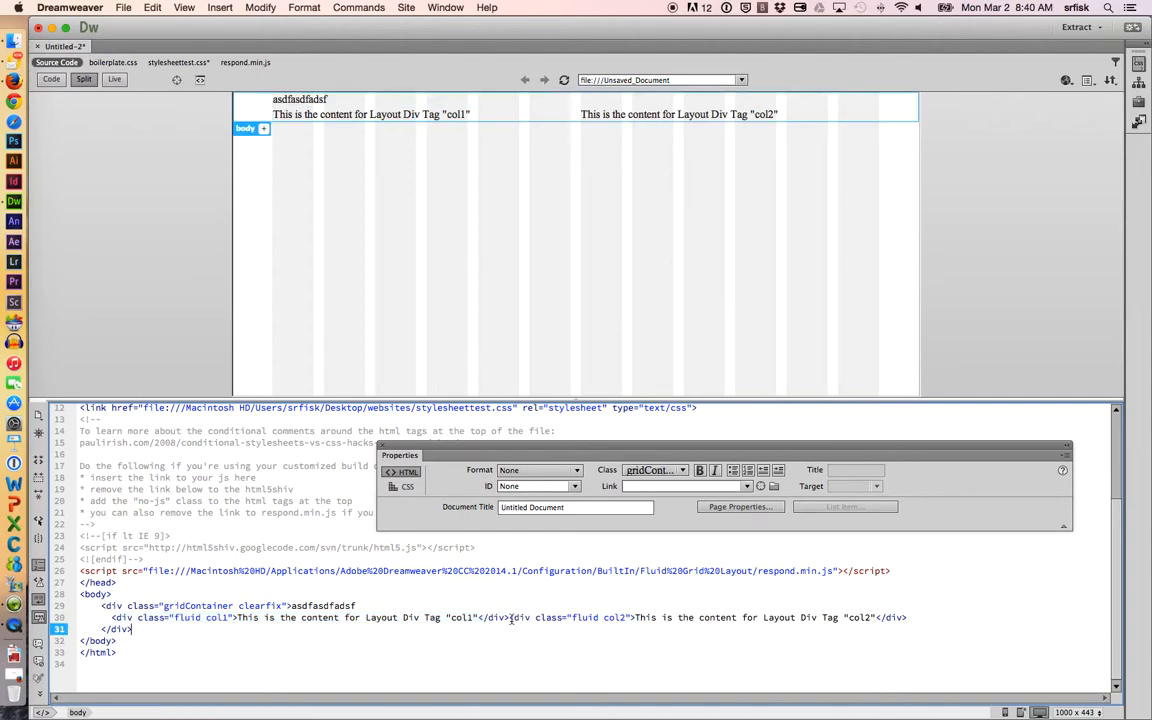
{"action": "left_click", "coordinate": [680, 112]}
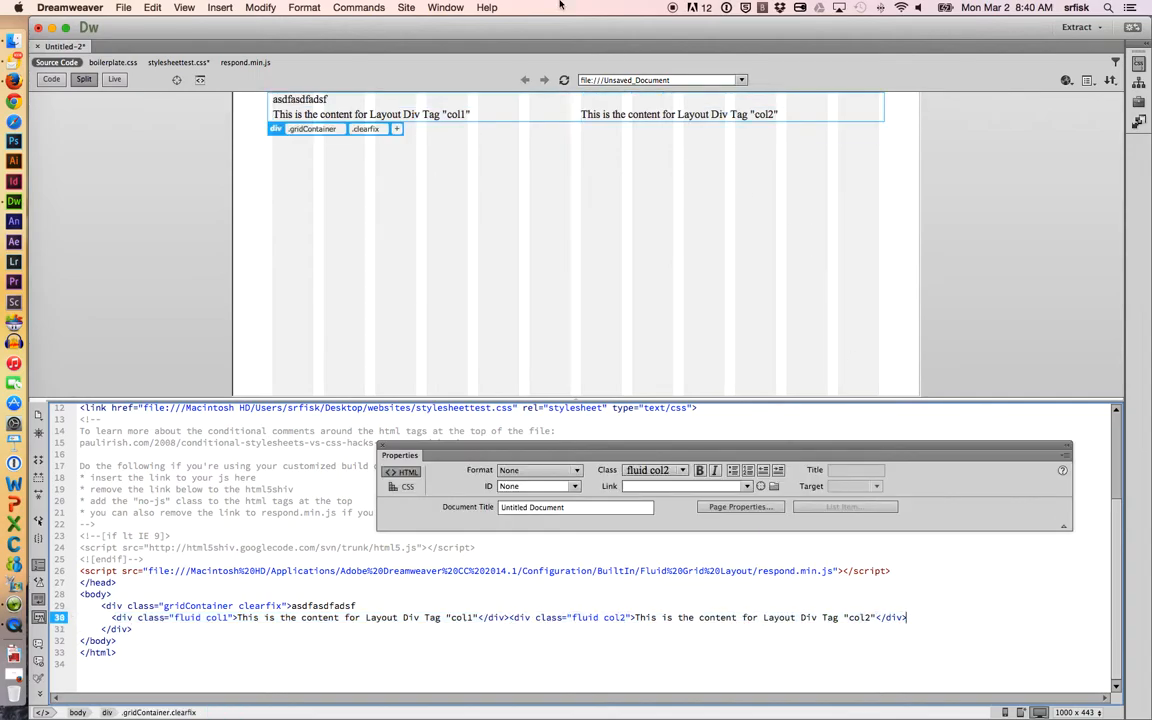
{"action": "left_click", "coordinate": [444, 8]}
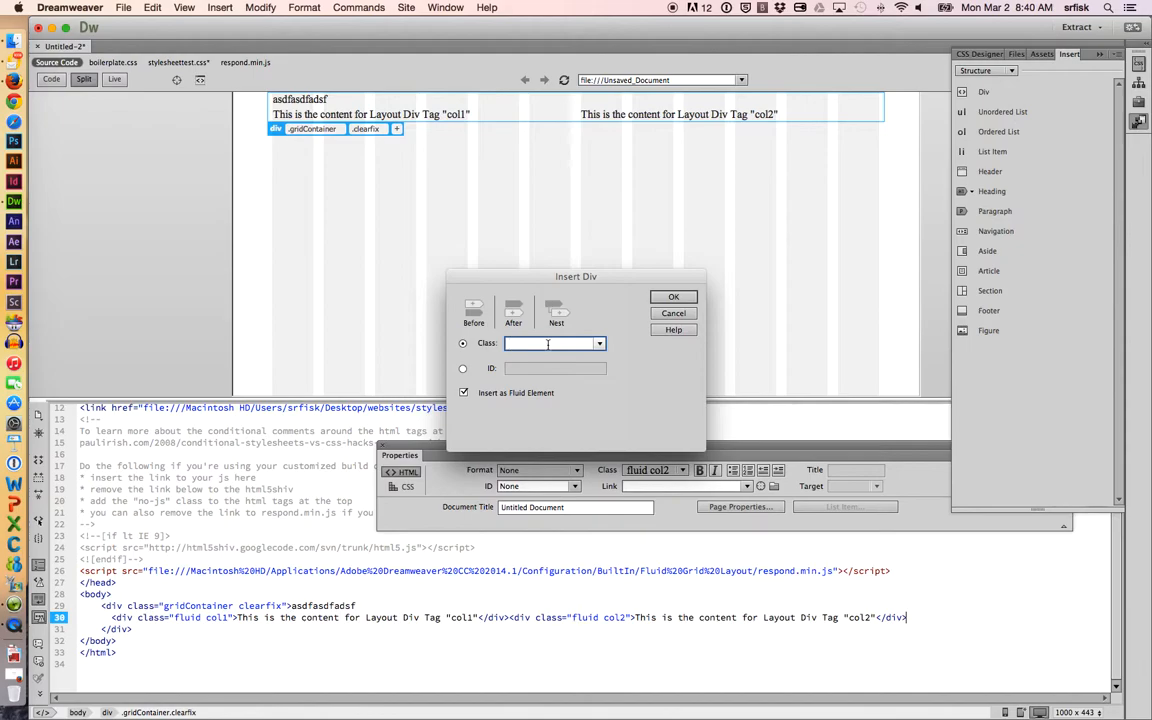
{"action": "type", "text": "main"}
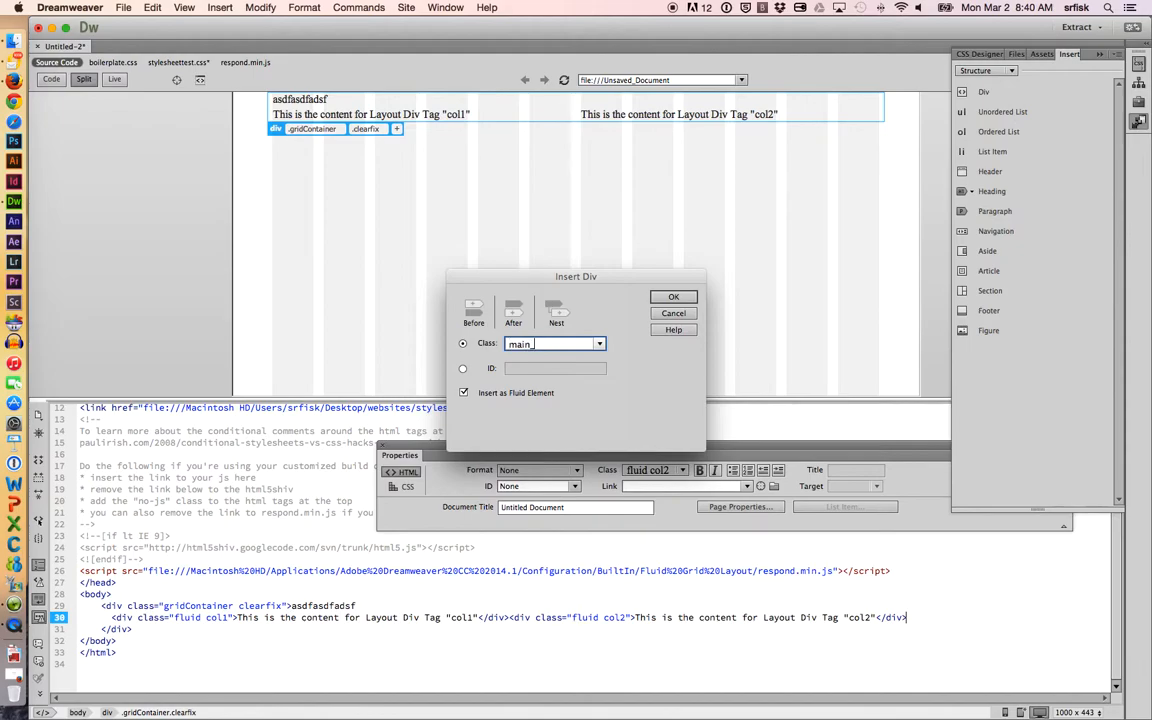
{"action": "type", "text": "_image"}
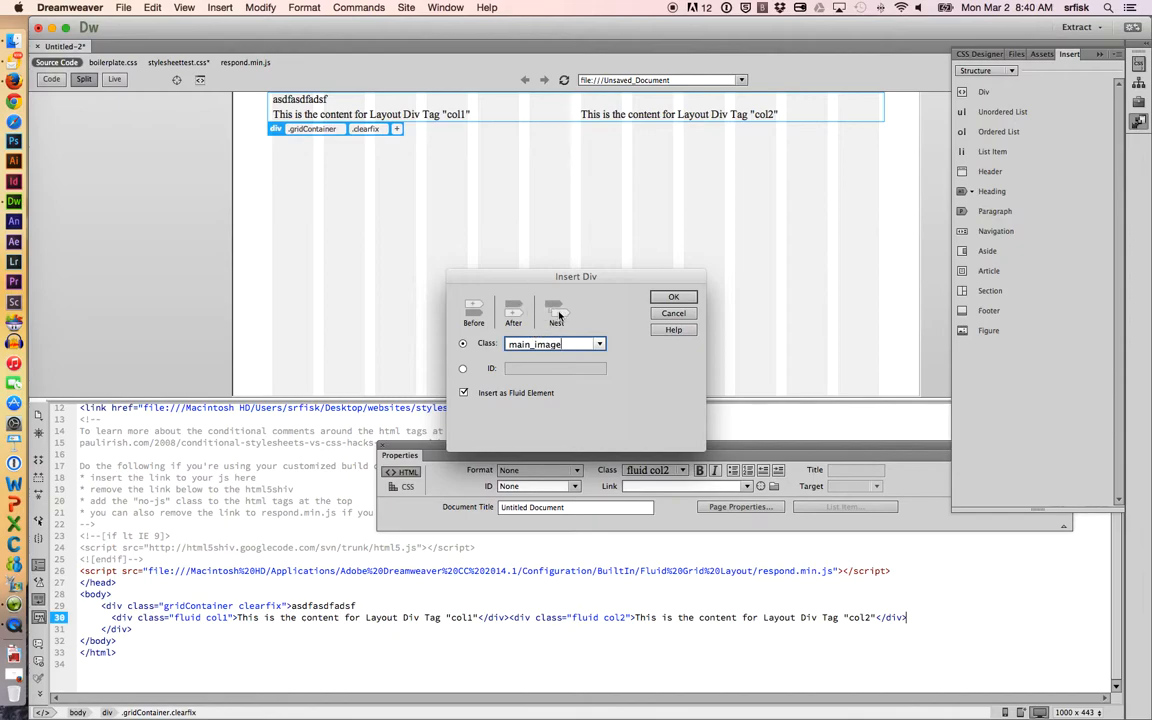
- Insert the main_image fluid div below the columns and delete its placeholder text
{"action": "left_click", "coordinate": [672, 296]}
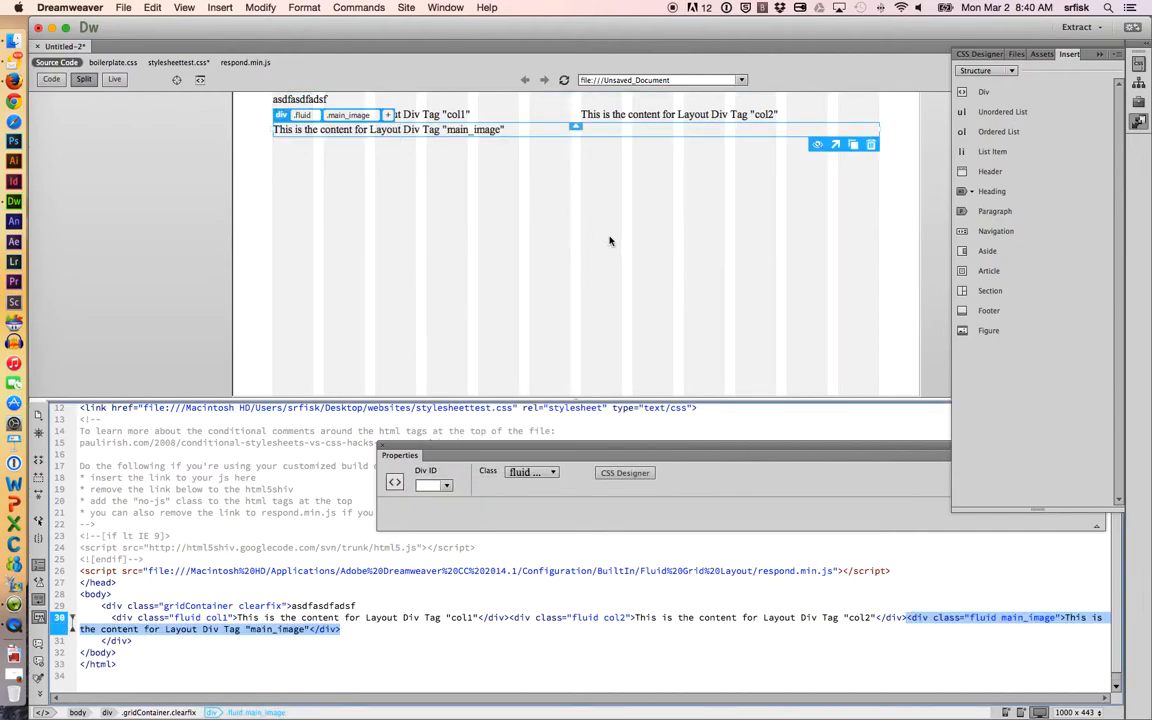
{"action": "mouse_move", "coordinate": [624, 184]}
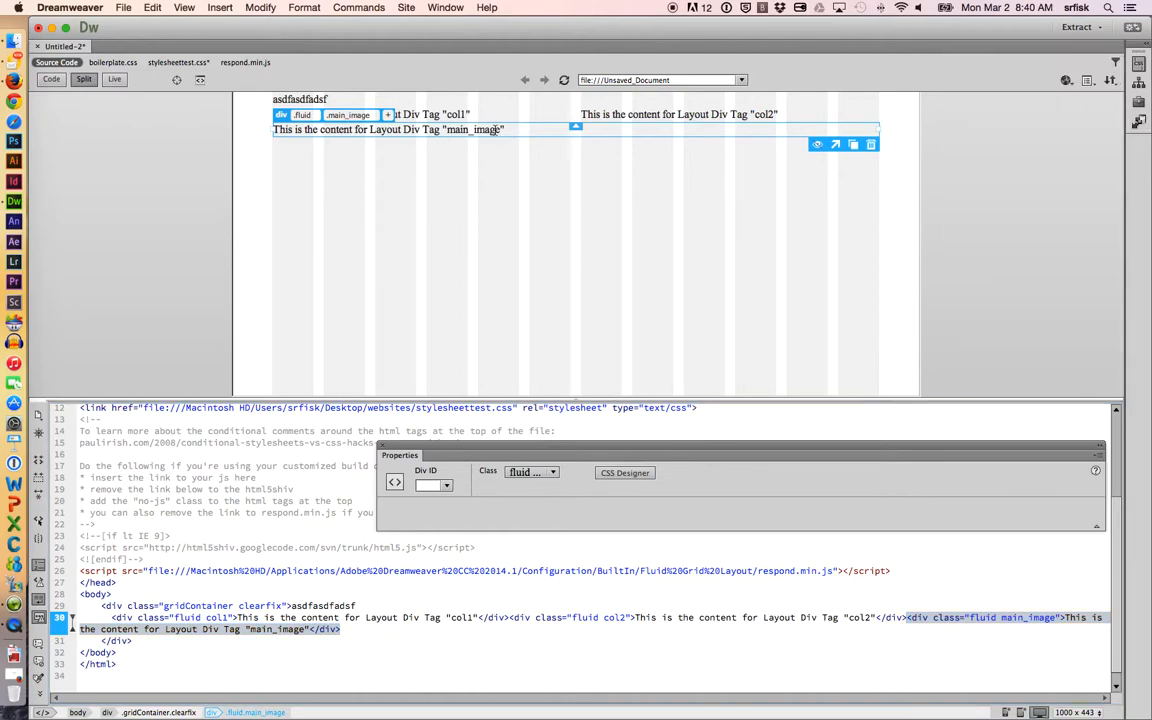
{"action": "left_click", "coordinate": [388, 128]}
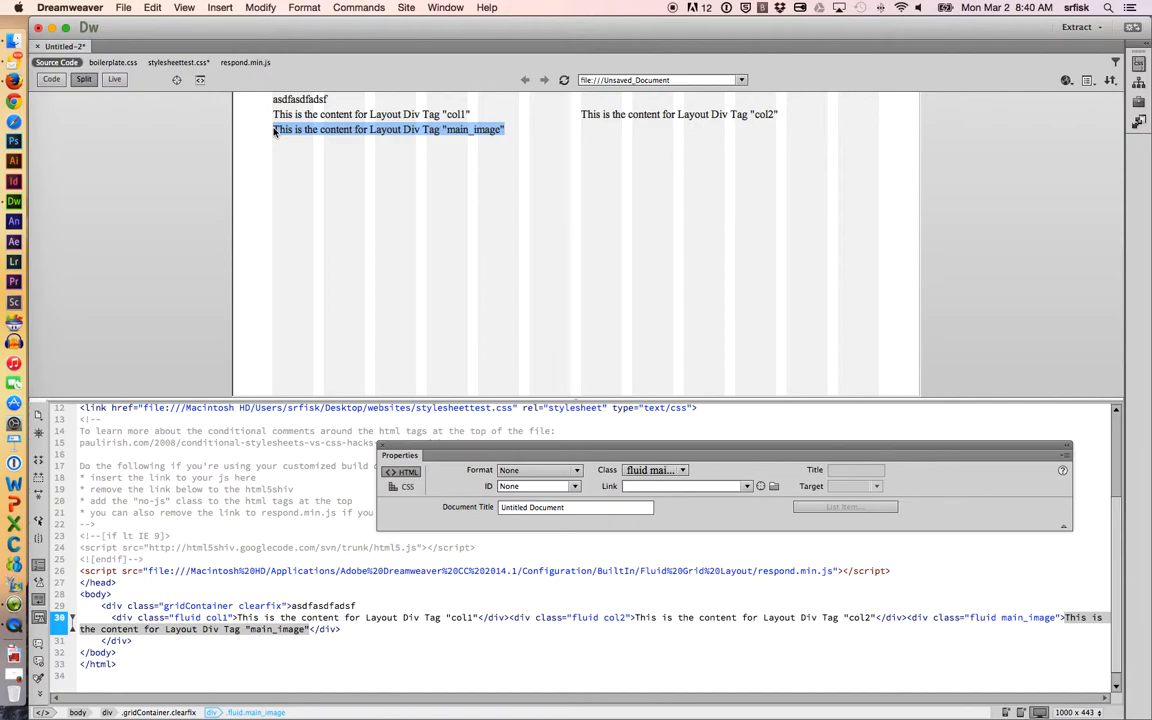
{"action": "mouse_move", "coordinate": [306, 148]}
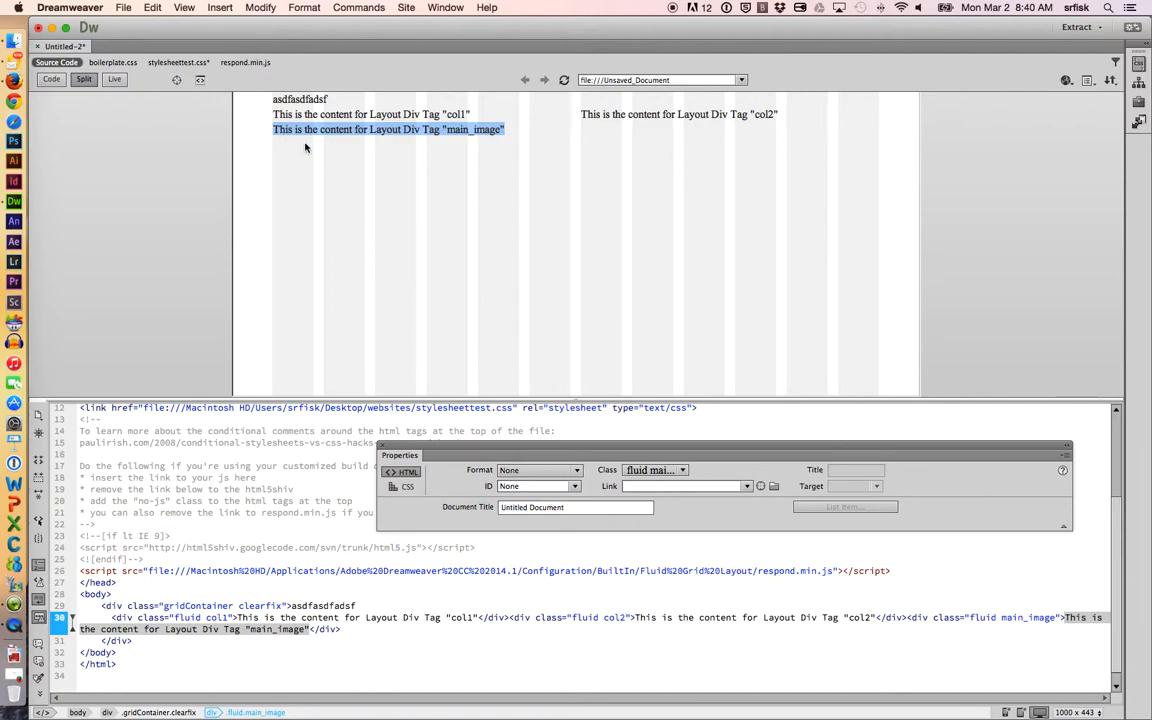
{"action": "mouse_move", "coordinate": [364, 136]}
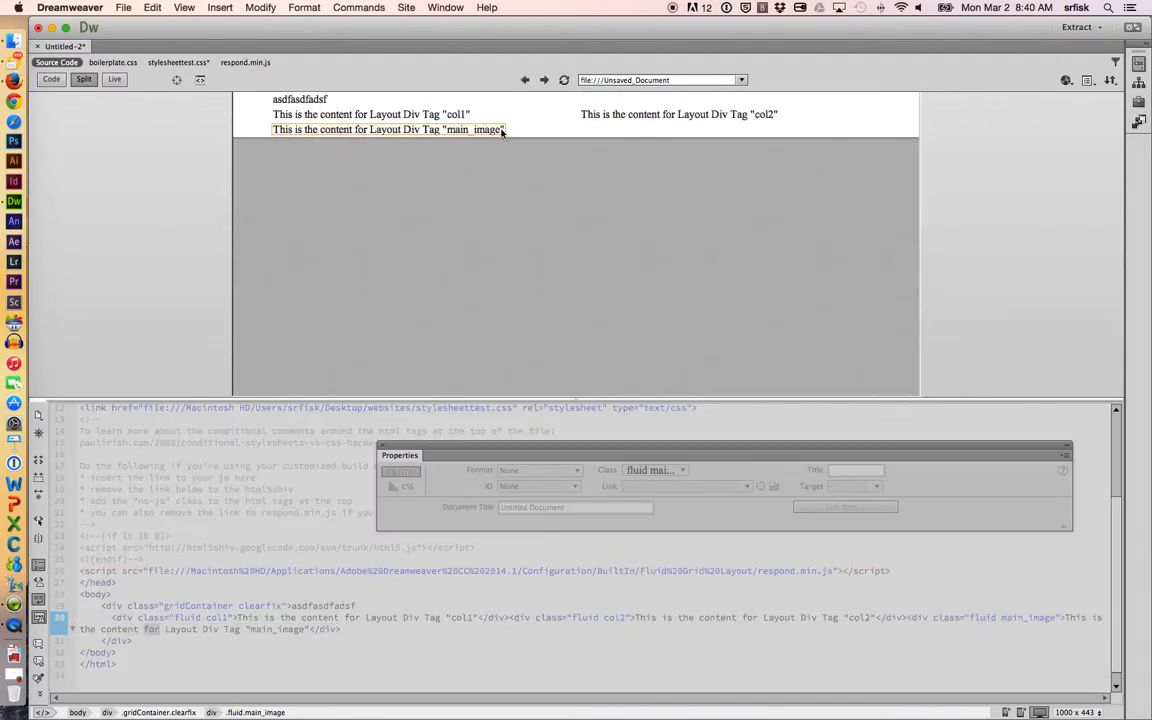
{"action": "double_click", "coordinate": [388, 128]}
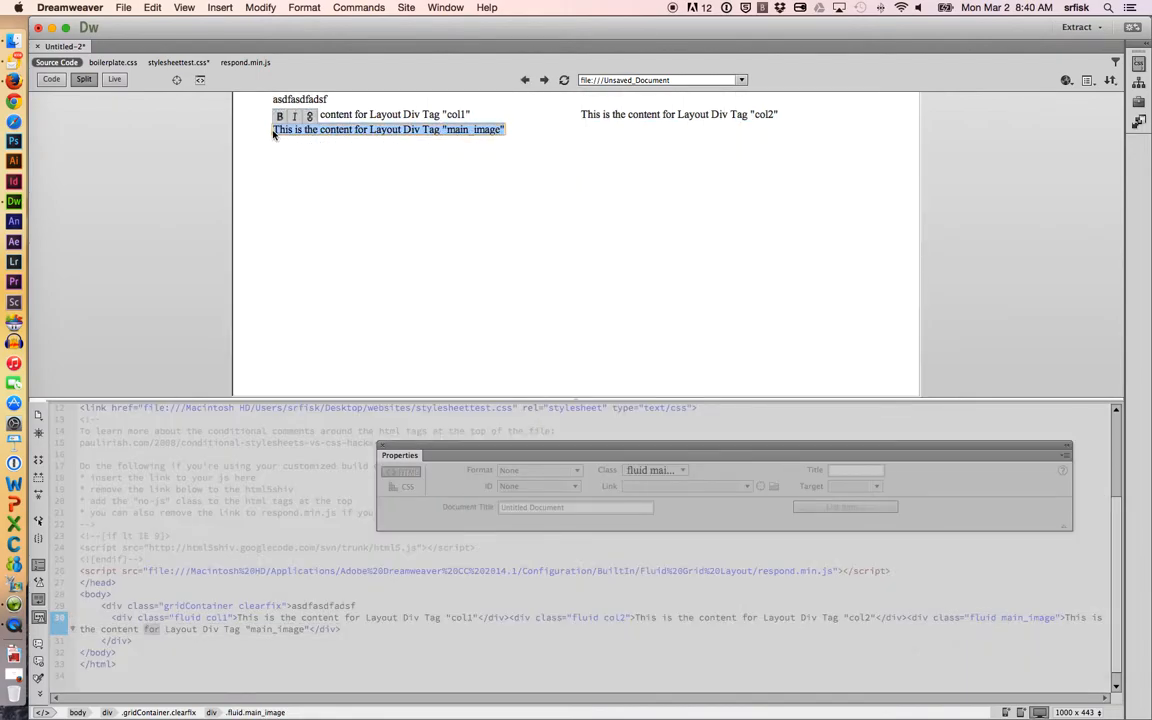
{"action": "left_click", "coordinate": [220, 8]}
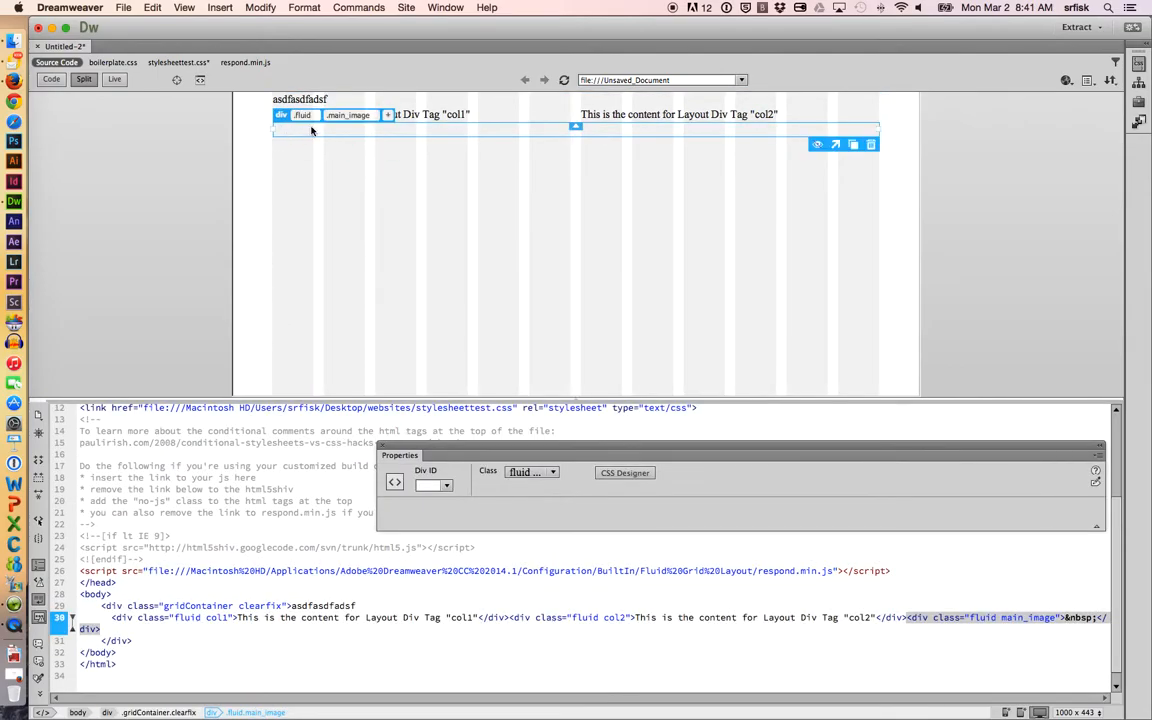
- Insert the image video-1.jpg from the websites folder into the main_image div
{"action": "left_click", "coordinate": [220, 8]}
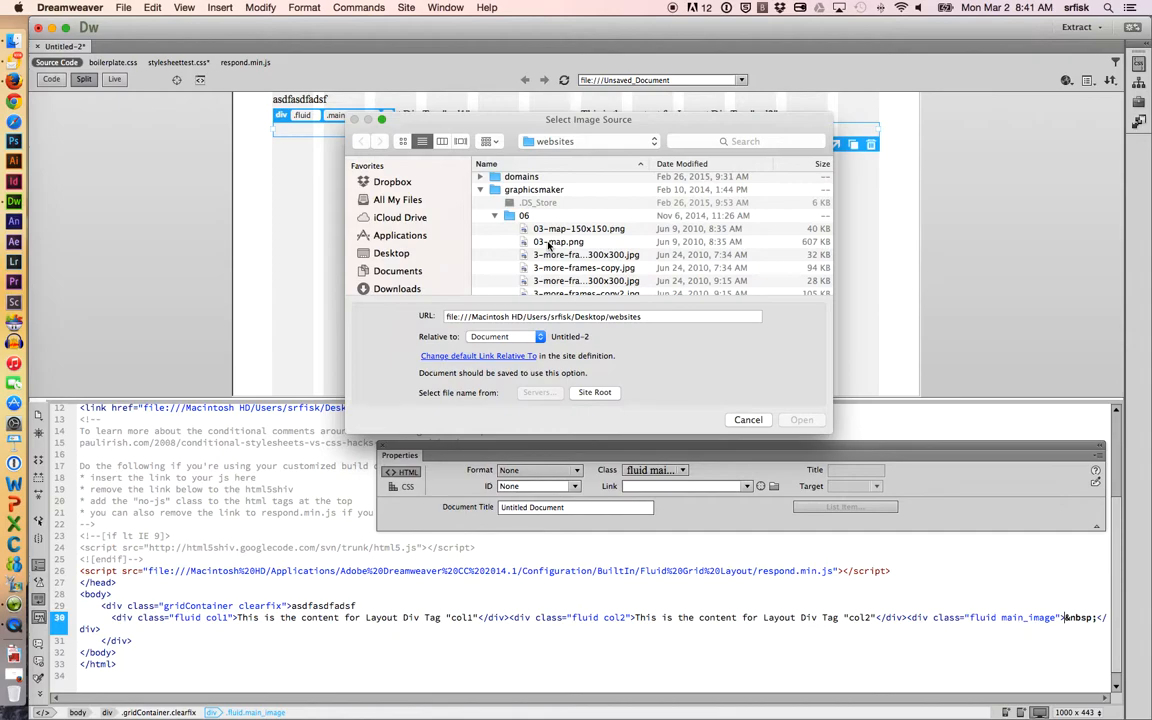
{"action": "scroll", "scroll_direction": "up", "scroll_amount": 3}
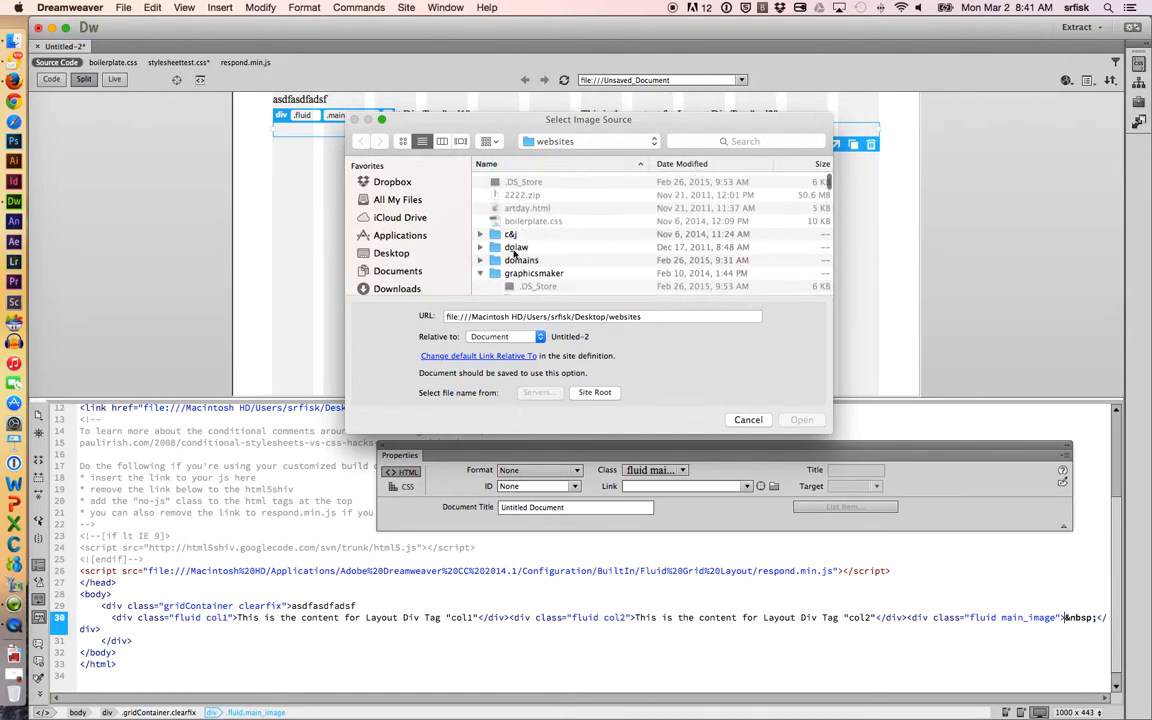
{"action": "left_click", "coordinate": [532, 272]}
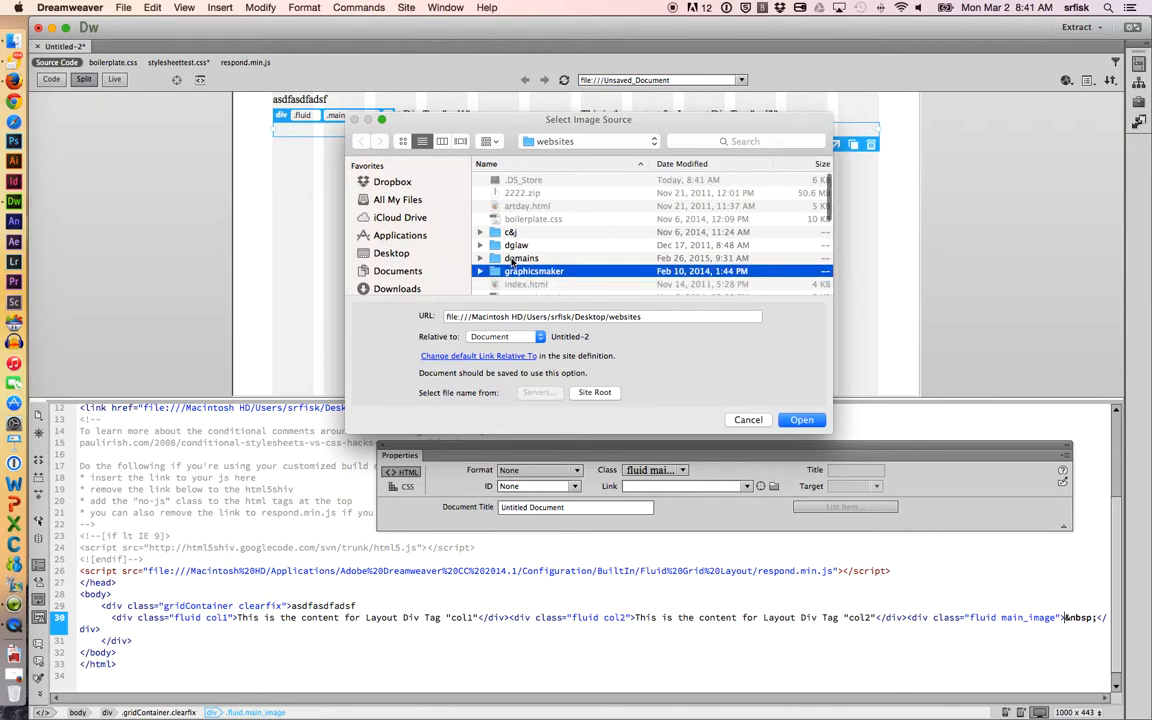
{"action": "scroll", "scroll_direction": "down", "scroll_amount": 3}
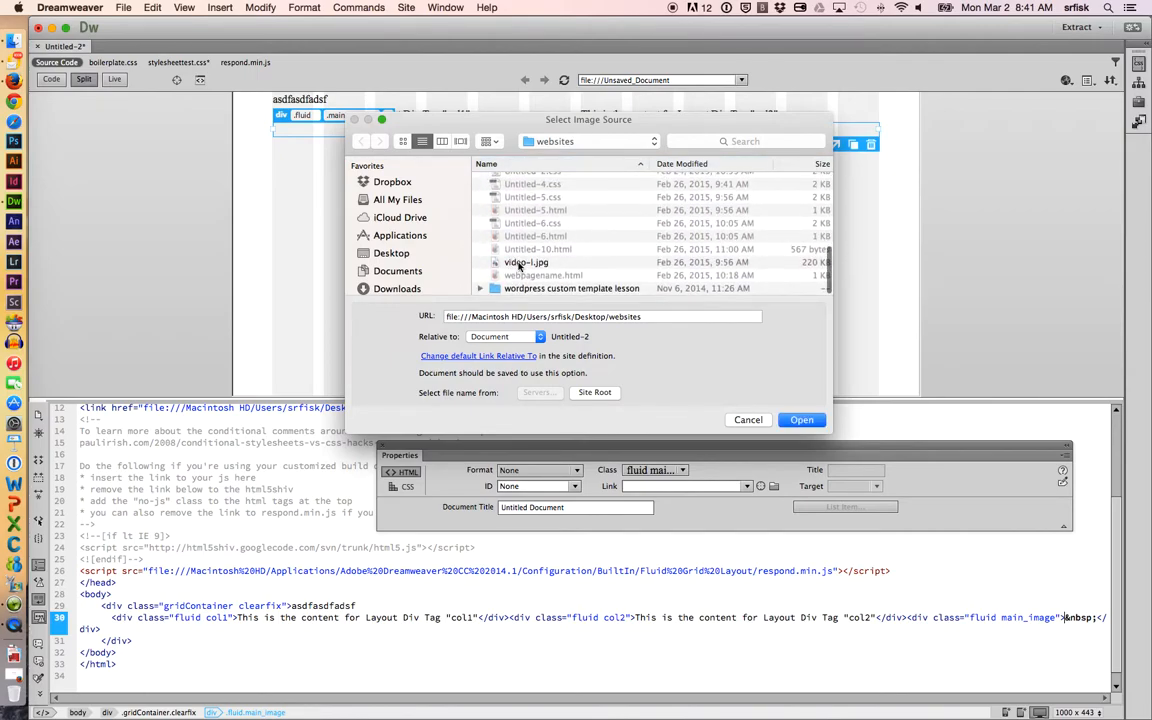
{"action": "left_click", "coordinate": [526, 262]}
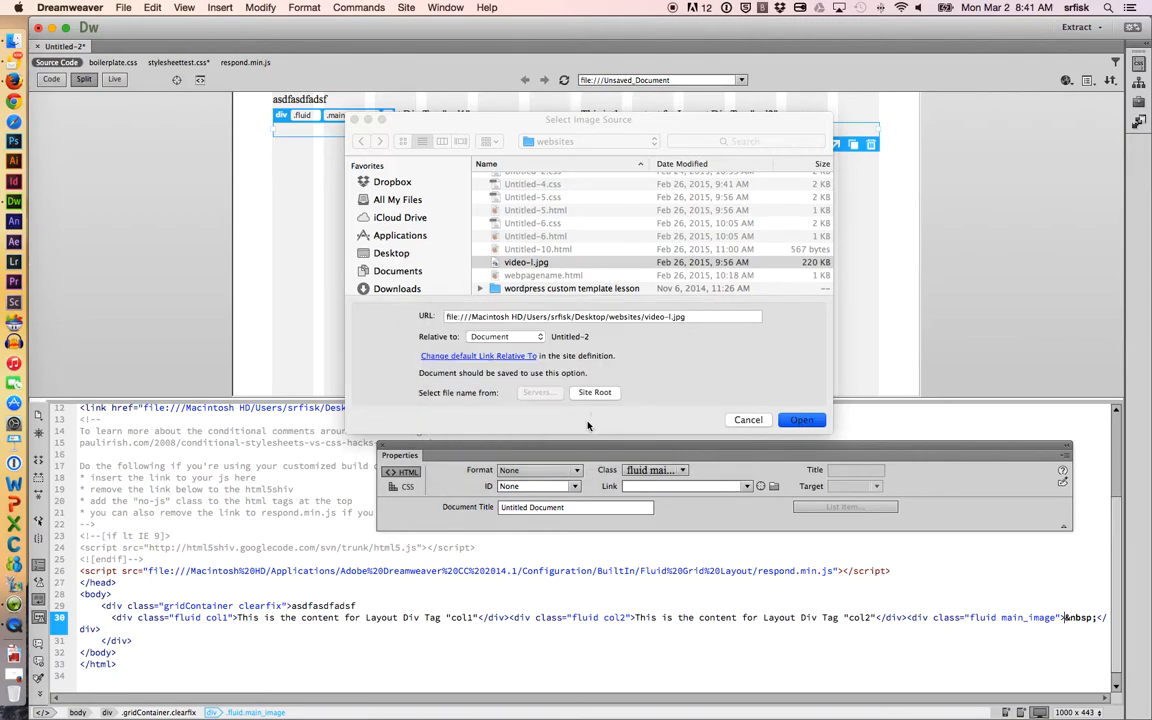
{"action": "left_click", "coordinate": [800, 420]}
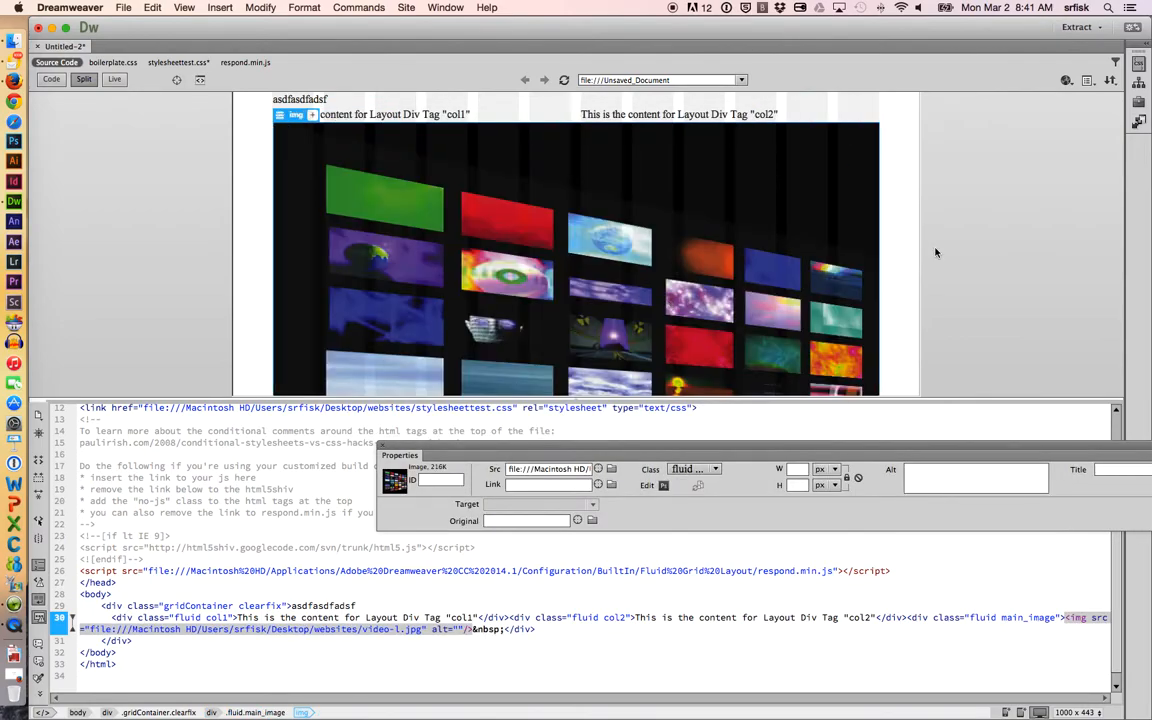
{"action": "mouse_move", "coordinate": [208, 76]}
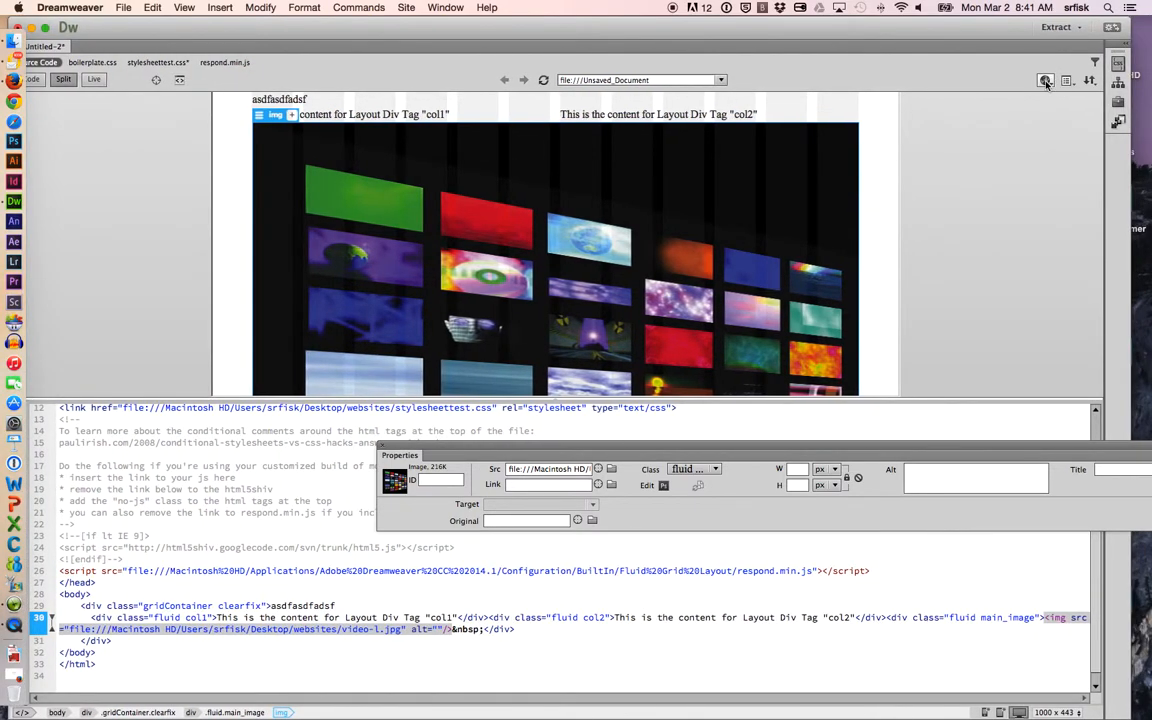
- Start a browser preview and save the page as Untitled-2.html in the websites folder
{"action": "left_click", "coordinate": [1044, 80]}
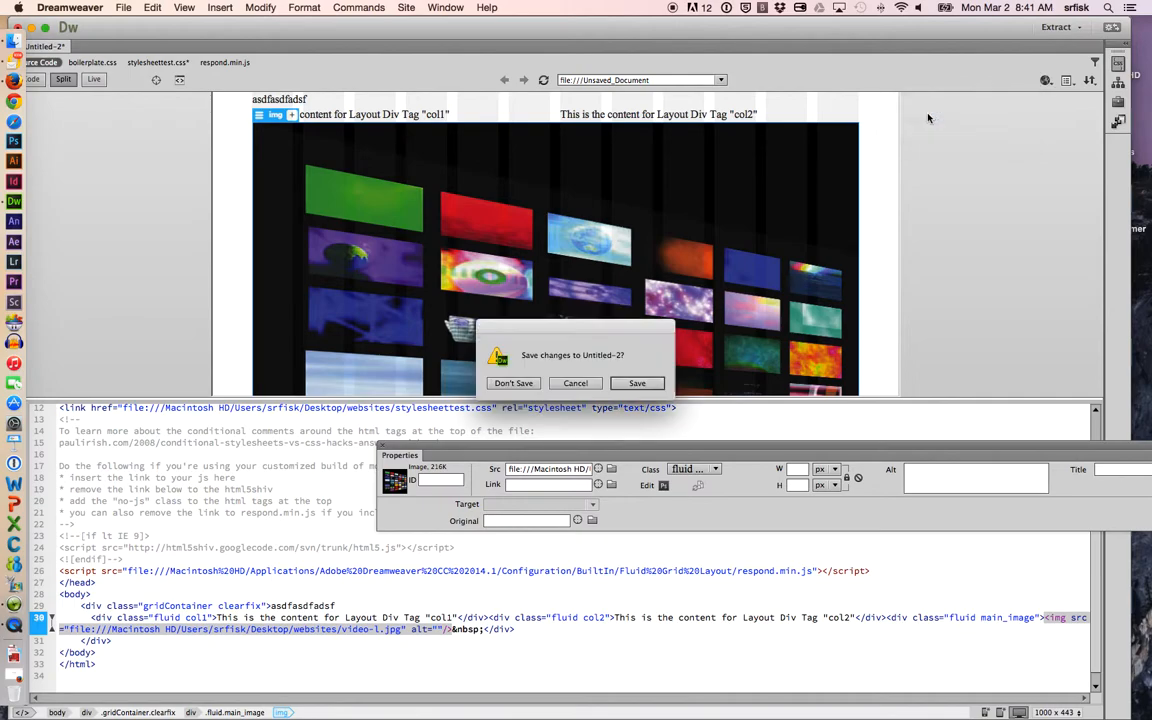
{"action": "left_click", "coordinate": [636, 384]}
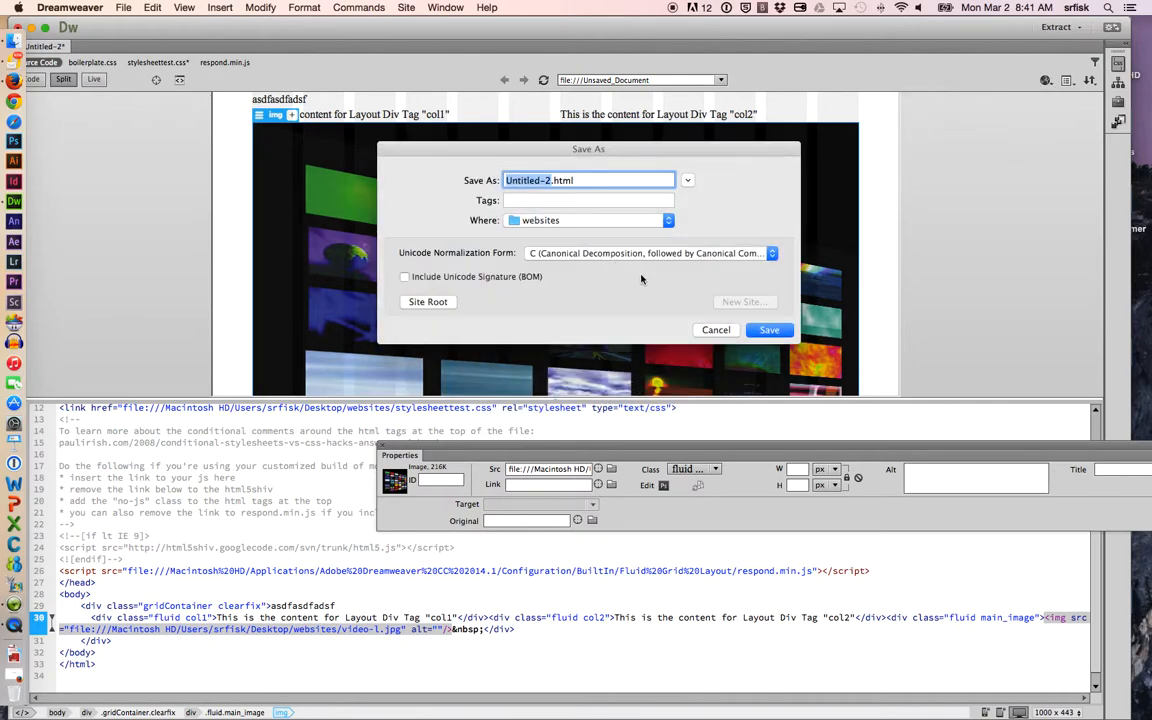
{"action": "left_click", "coordinate": [768, 330]}
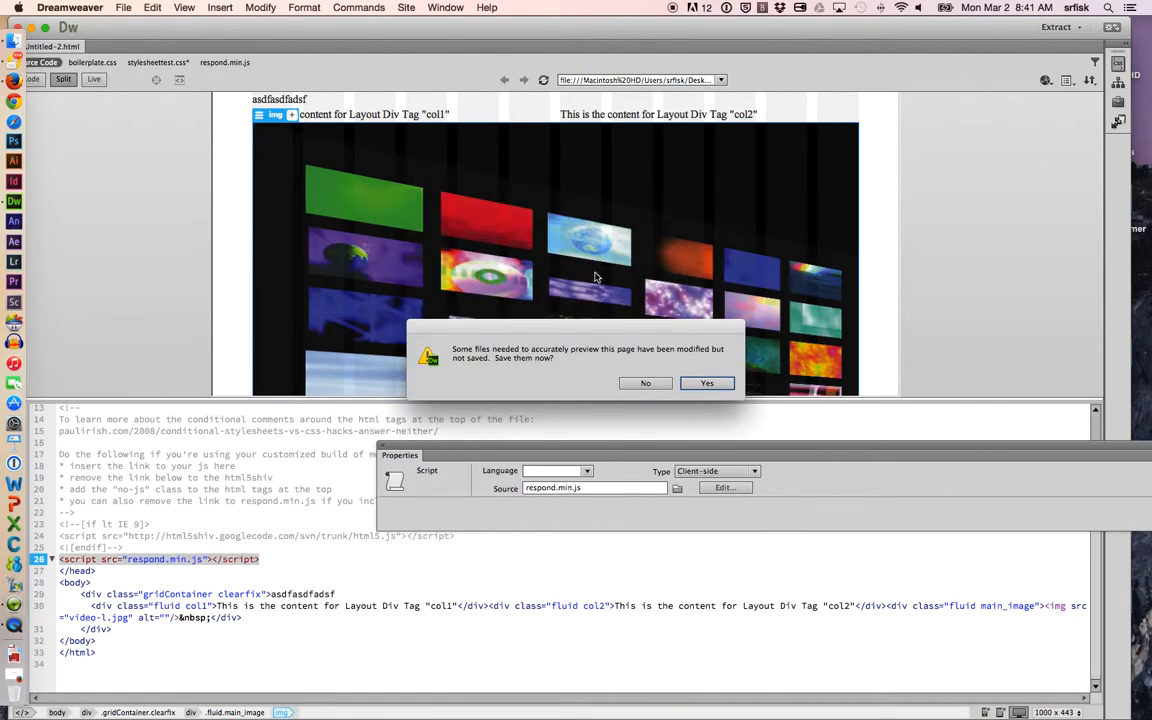
- Answer the supporting-files prompt and delete the stray filler text in the gridContainer
{"action": "left_click", "coordinate": [708, 384]}
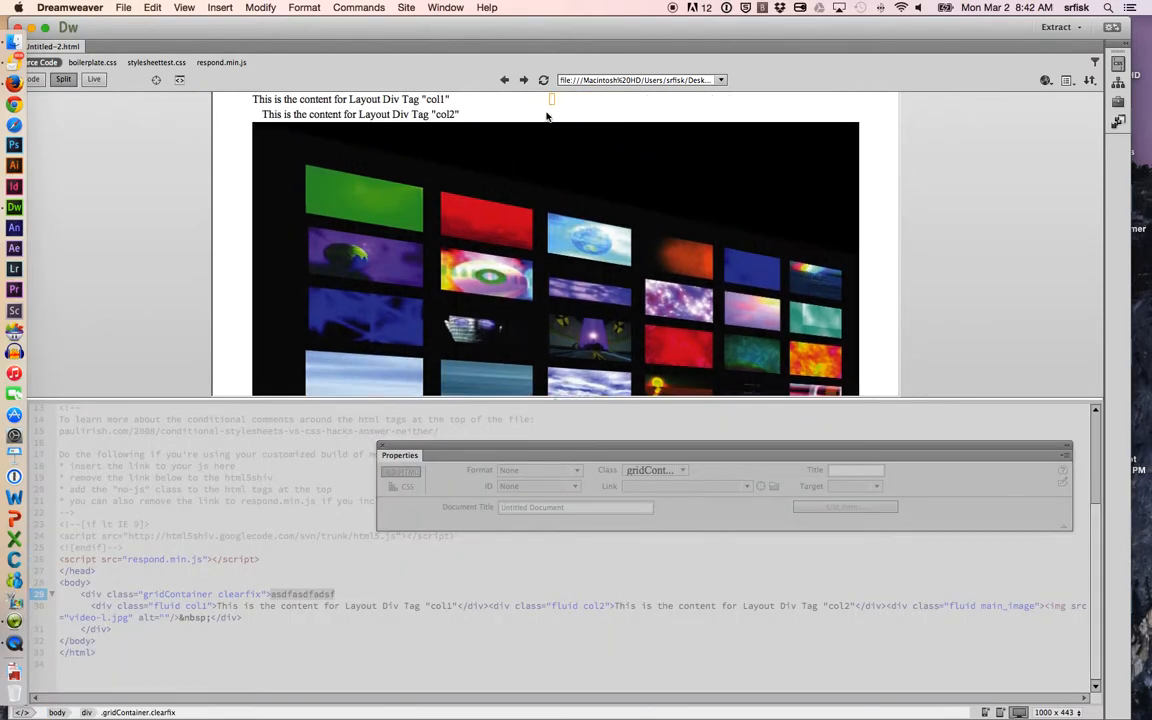
{"action": "left_click", "coordinate": [360, 114]}
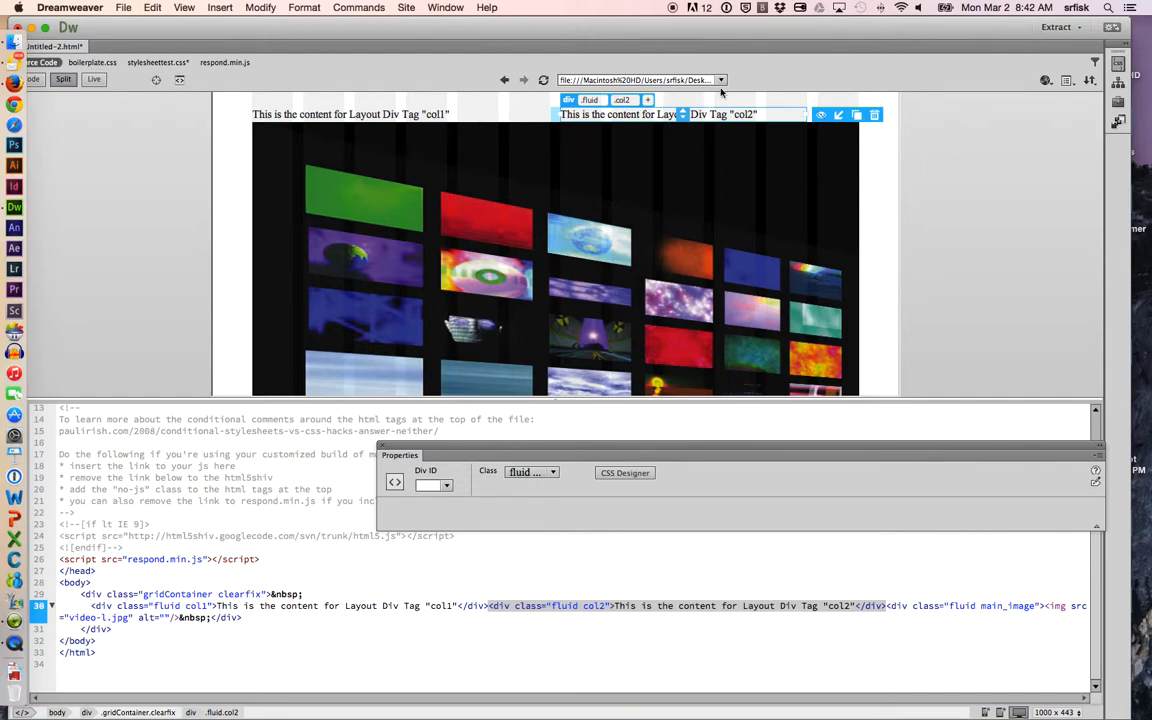
- Preview the saved page in Firefox showing col1 and col2 above video-1.jpg
{"action": "left_click", "coordinate": [1046, 80]}
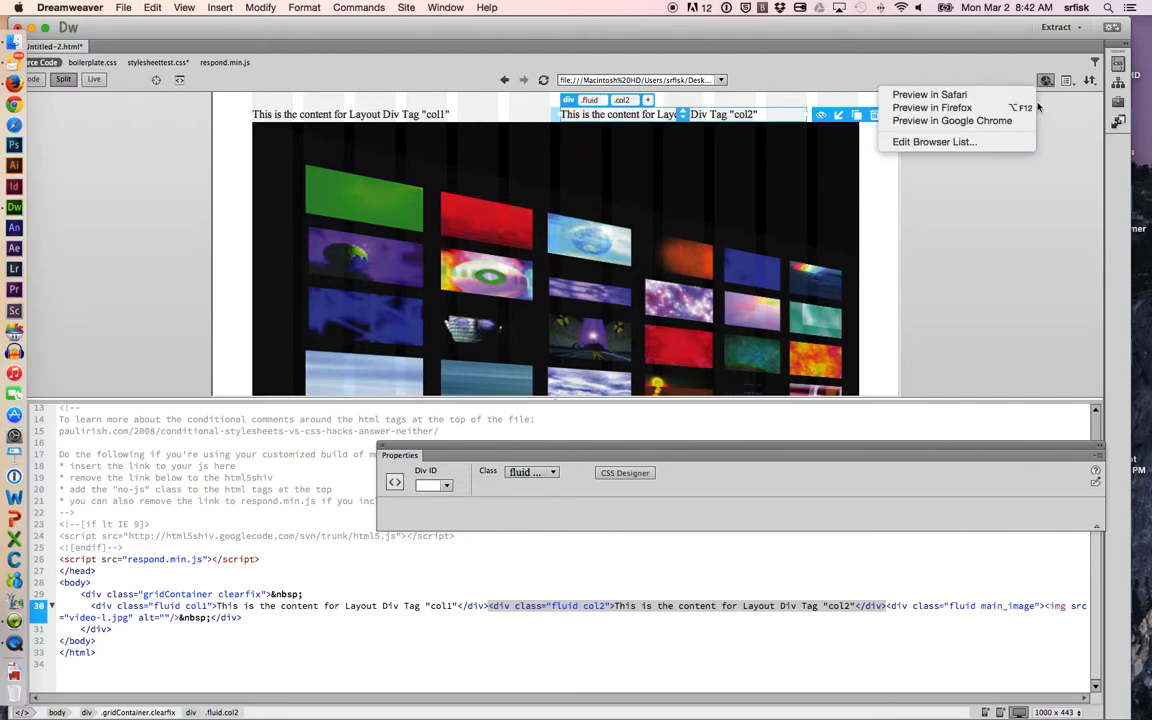
{"action": "left_click", "coordinate": [932, 108]}
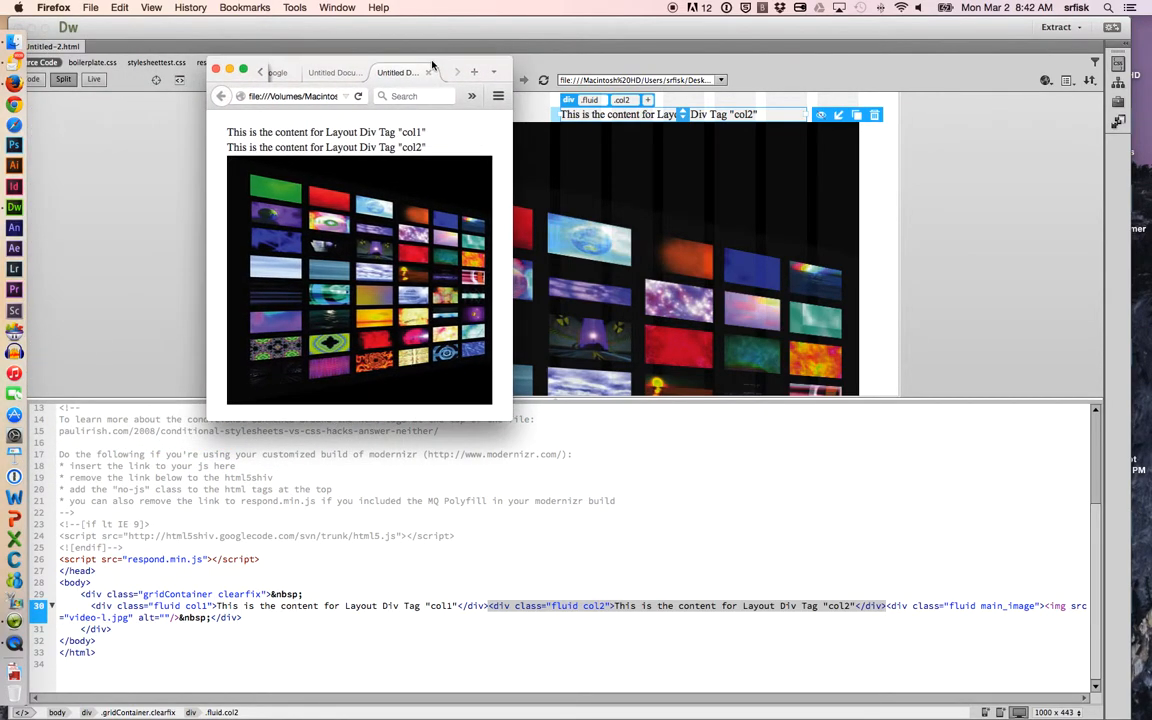
{"action": "mouse_move", "coordinate": [472, 388]}
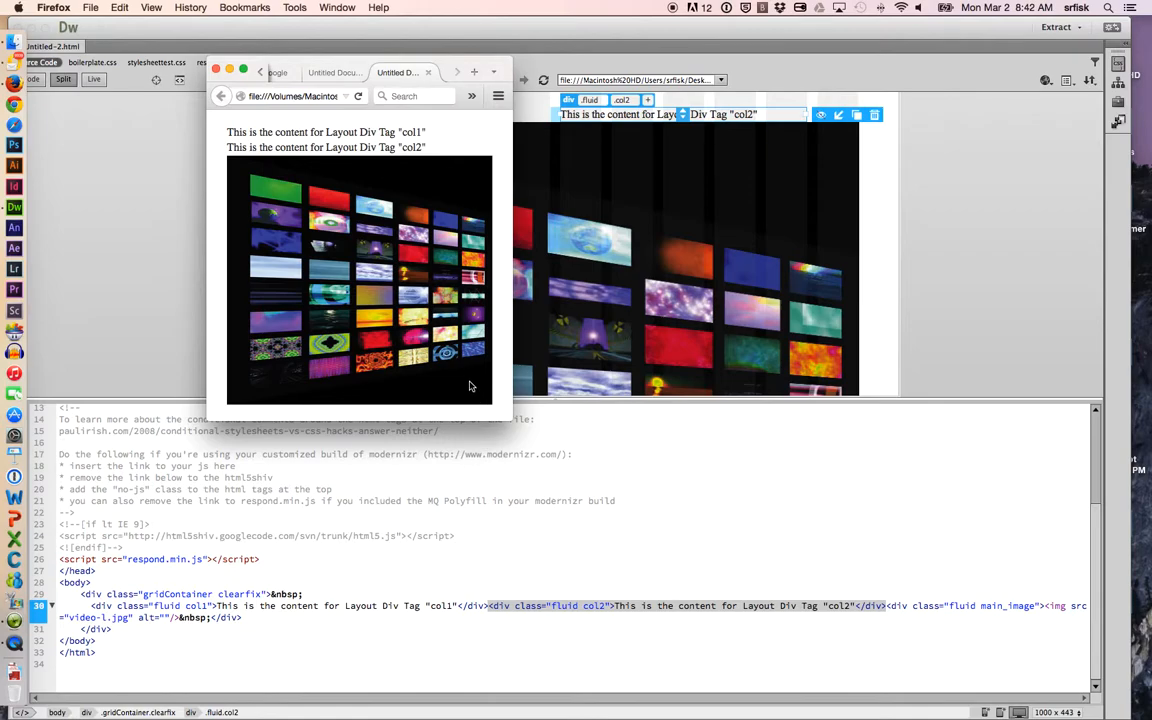
{"action": "mouse_move", "coordinate": [504, 408]}
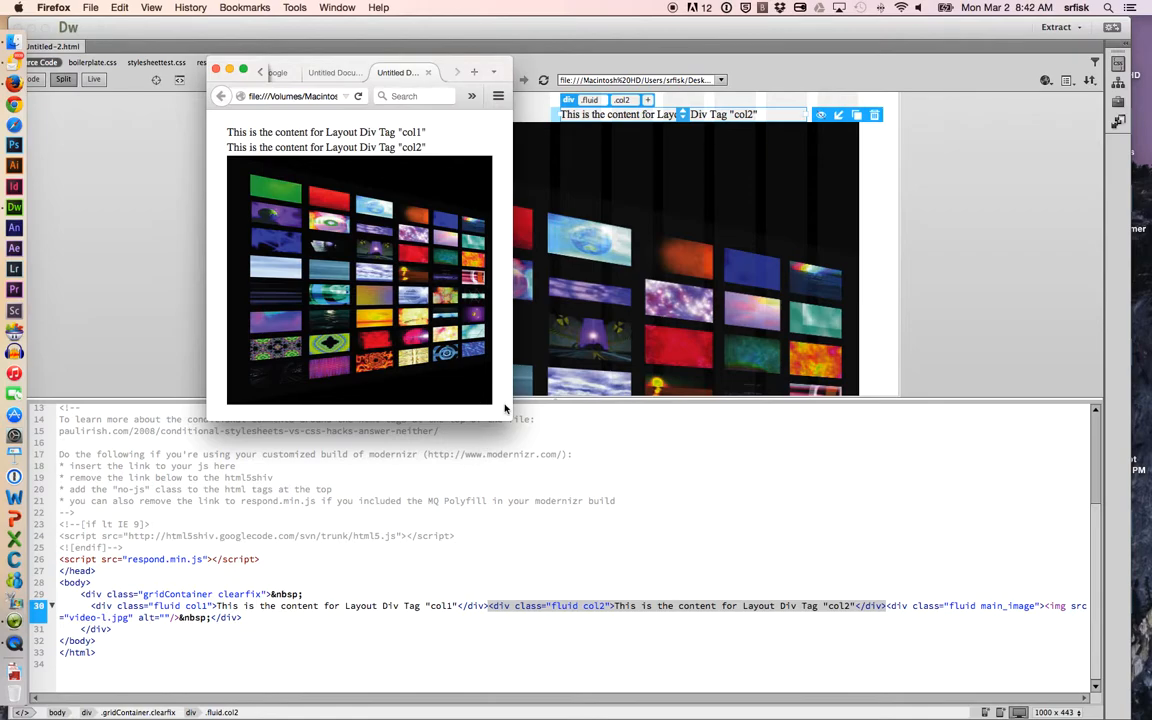